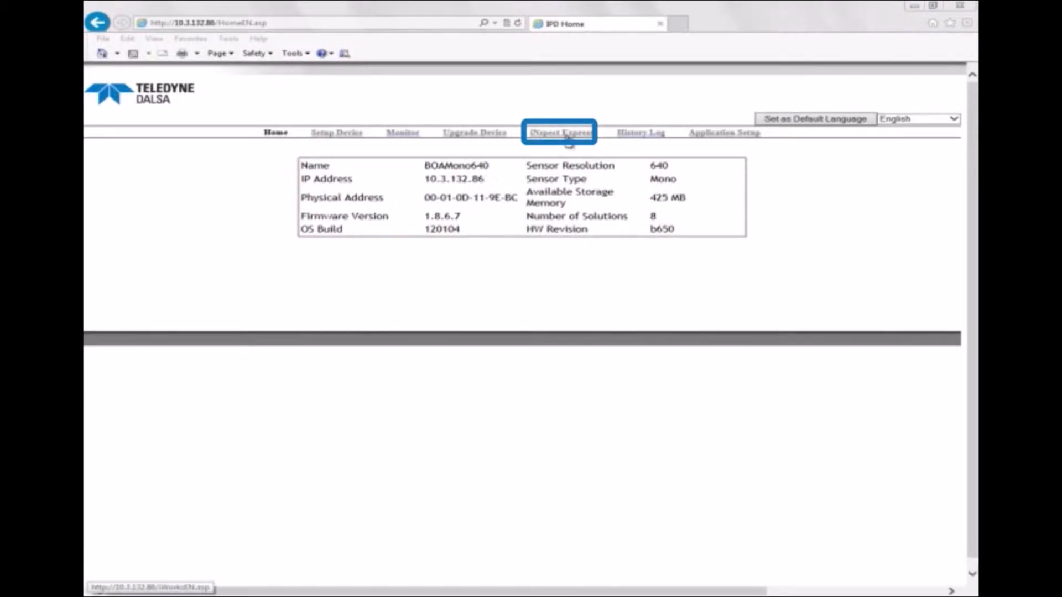
# Launch iNspect Express from the BOA camera's device web page
pyautogui.click(560, 131)
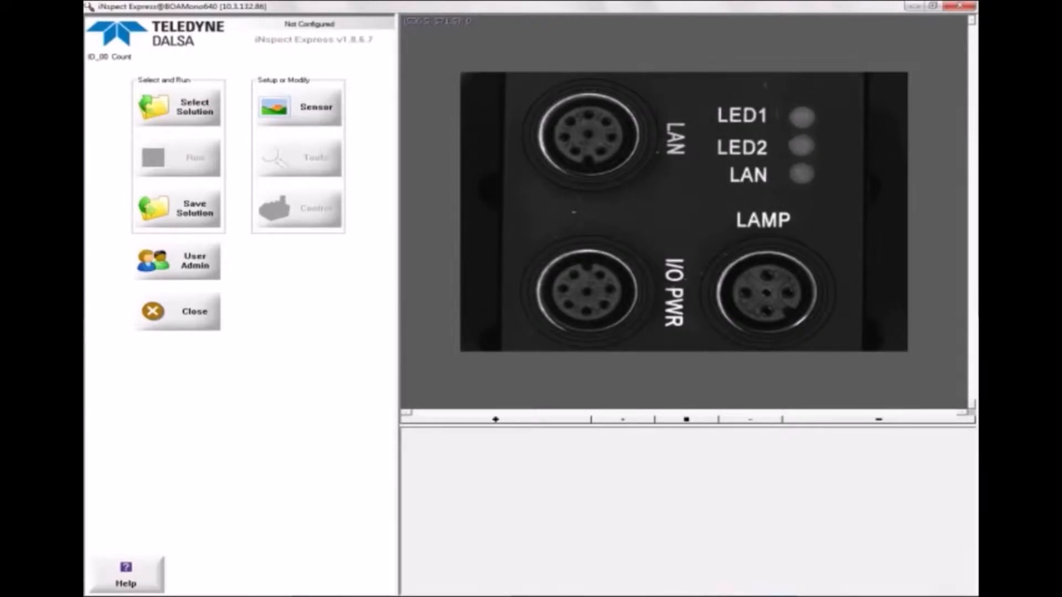
# In Sensor setup, tune exposure to 8.6 ms and brightness to about 21%
pyautogui.click(297, 106)
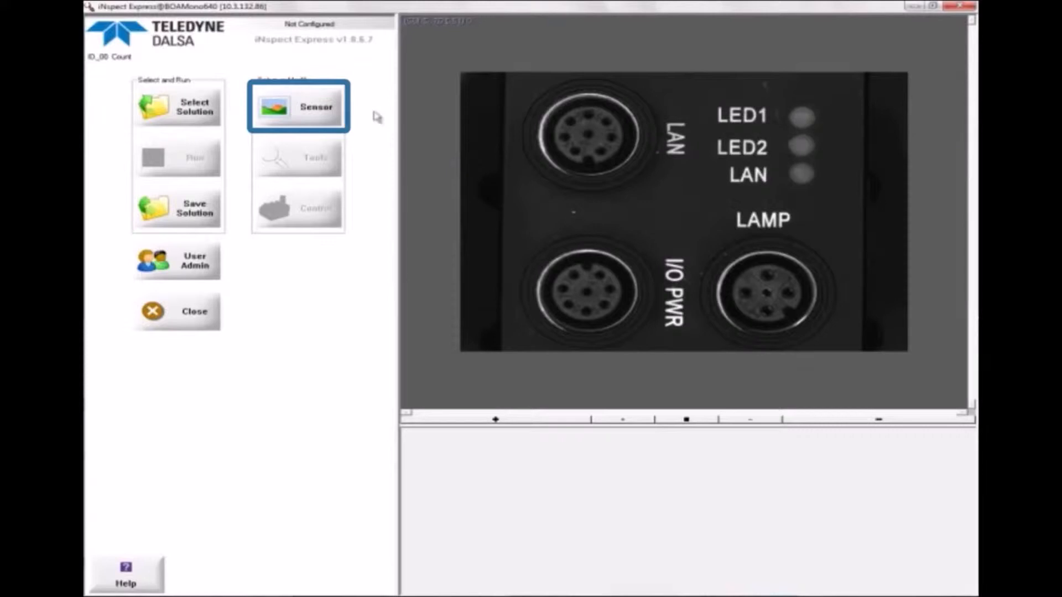
pyautogui.click(296, 106)
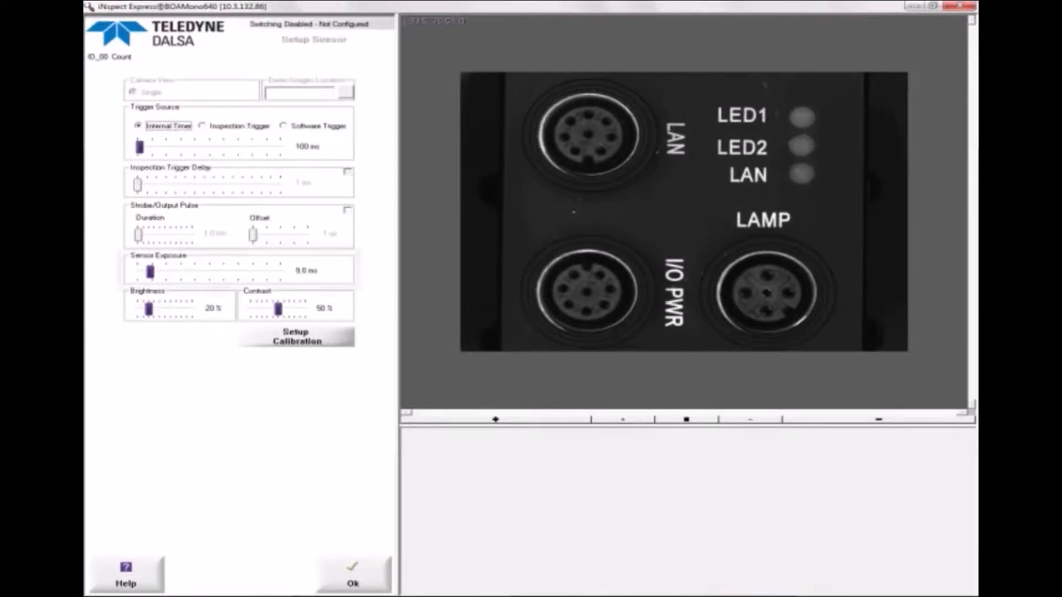
pyautogui.click(153, 270)
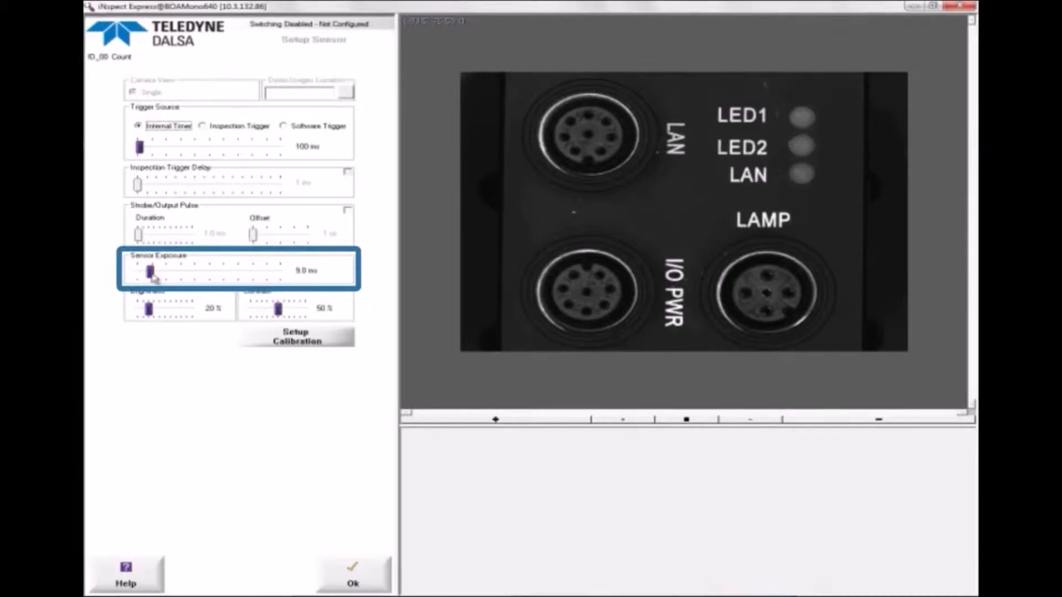
pyautogui.moveTo(151, 270); pyautogui.dragTo(242, 270)
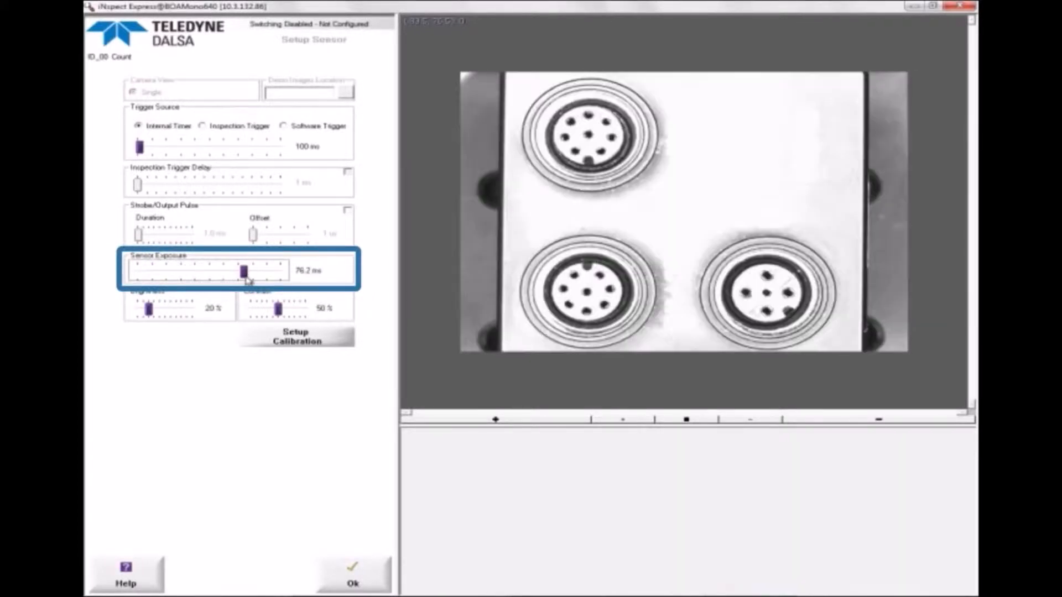
pyautogui.moveTo(244, 270); pyautogui.dragTo(150, 270)
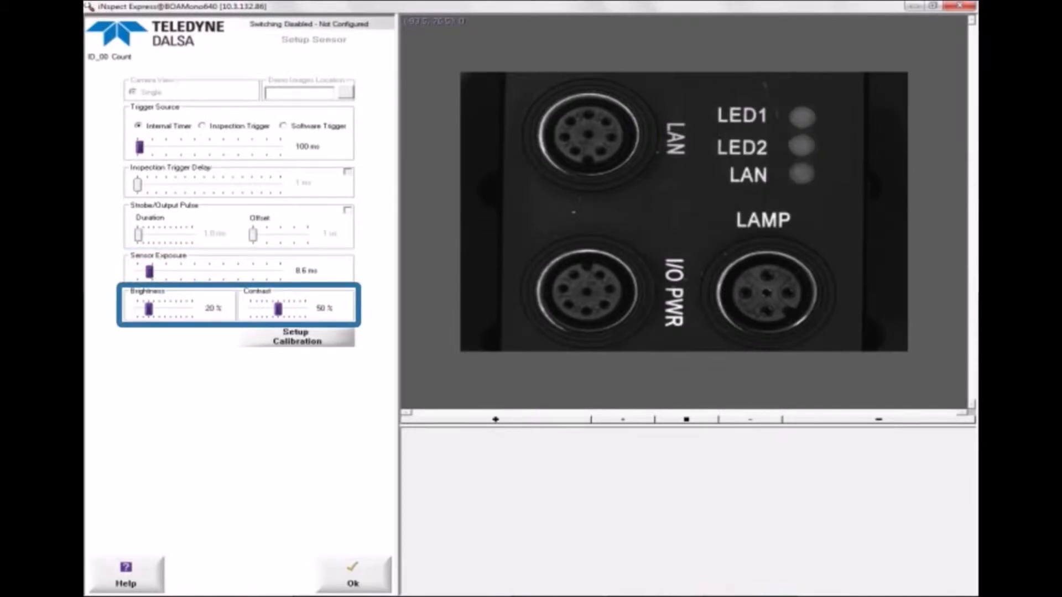
pyautogui.moveTo(149, 309); pyautogui.dragTo(183, 309)
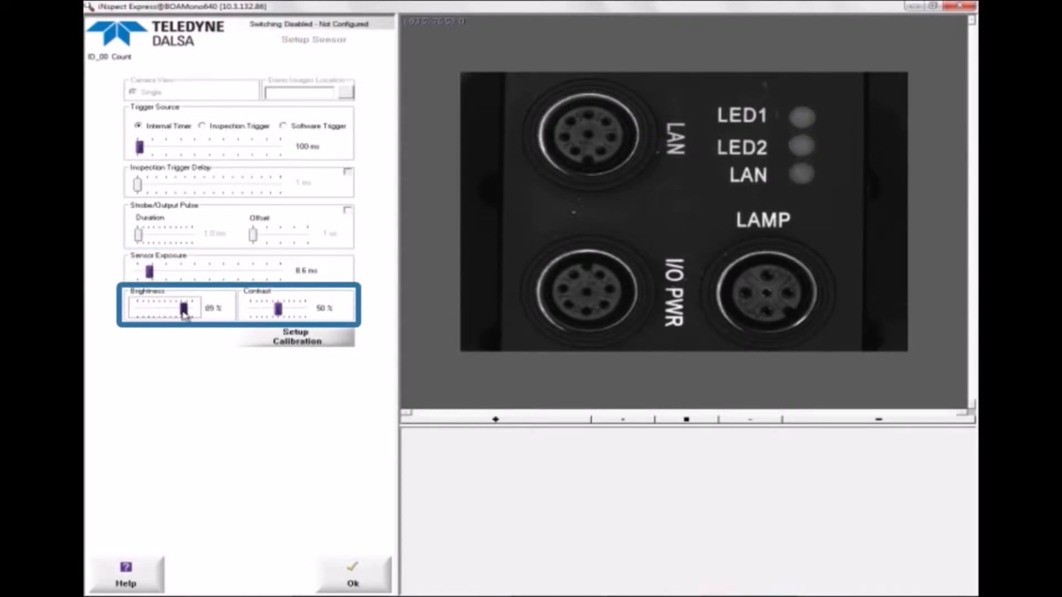
pyautogui.moveTo(181, 308); pyautogui.dragTo(143, 308)
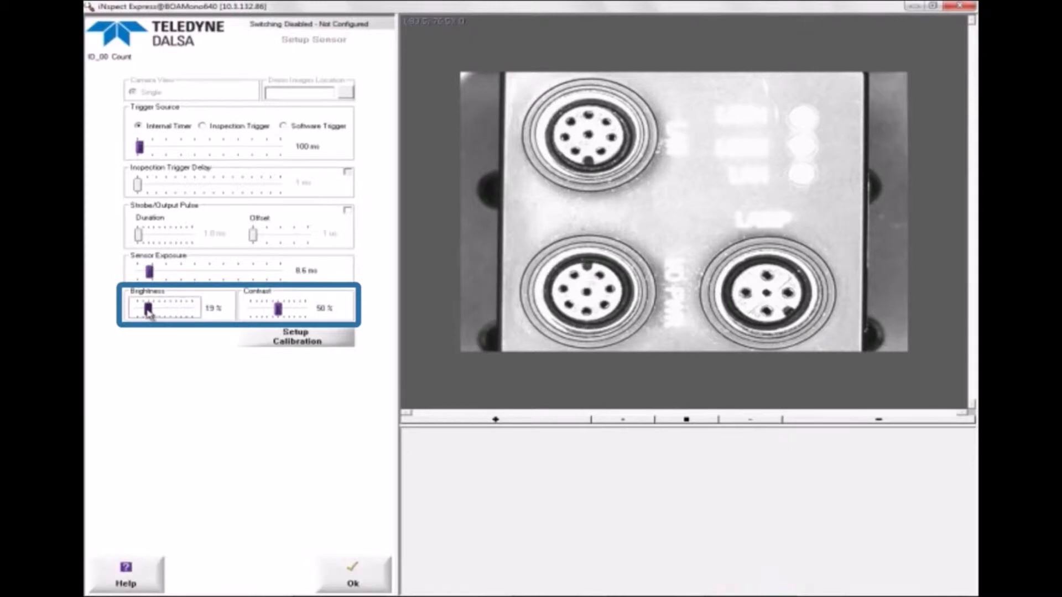
pyautogui.moveTo(144, 308); pyautogui.dragTo(150, 308)
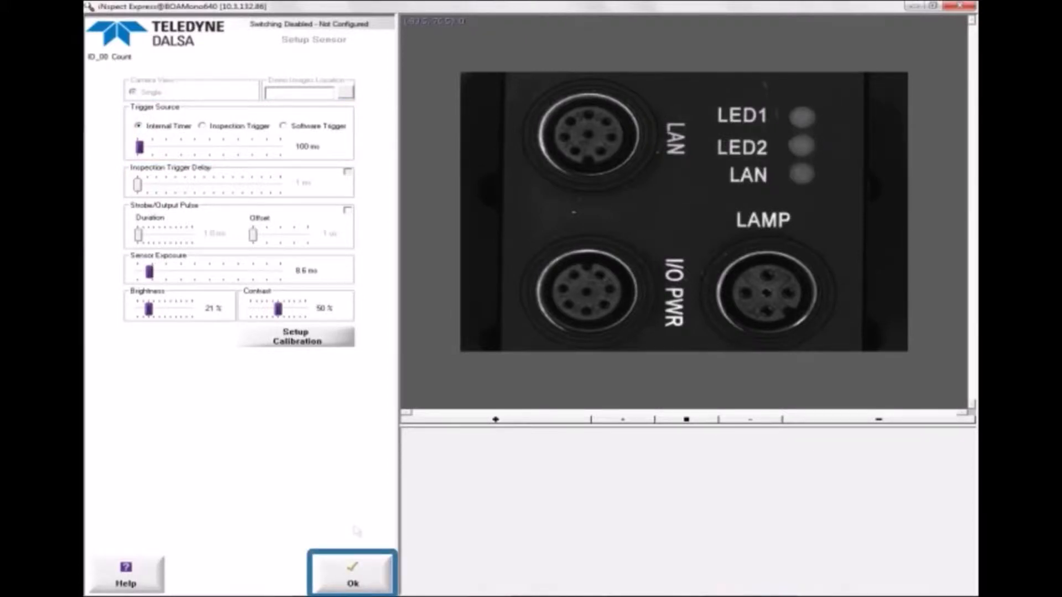
# Accept the sensor settings and bring up the Select Tools palette
pyautogui.click(352, 574)
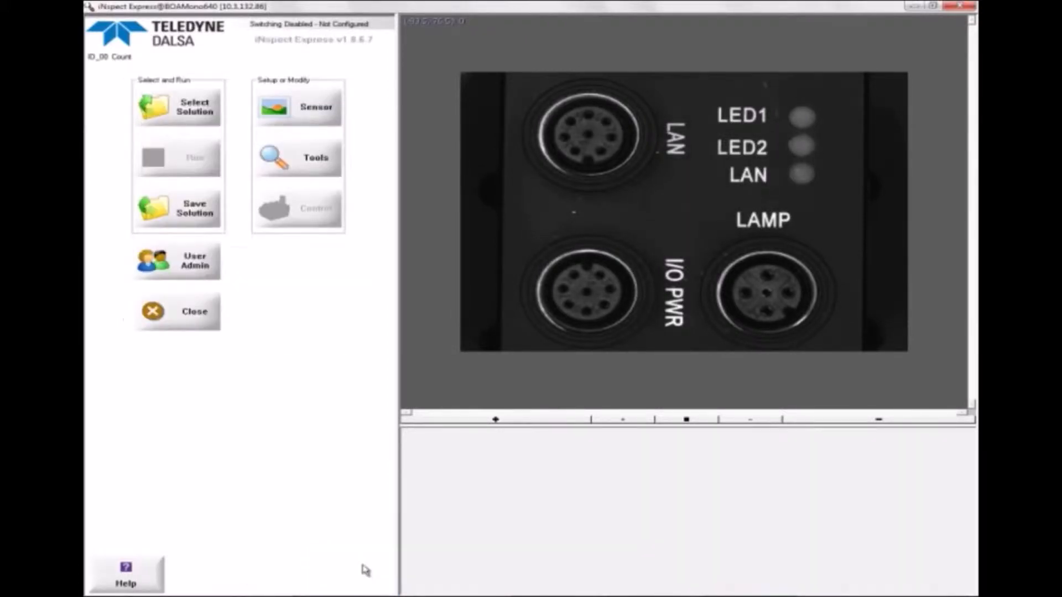
pyautogui.click(296, 158)
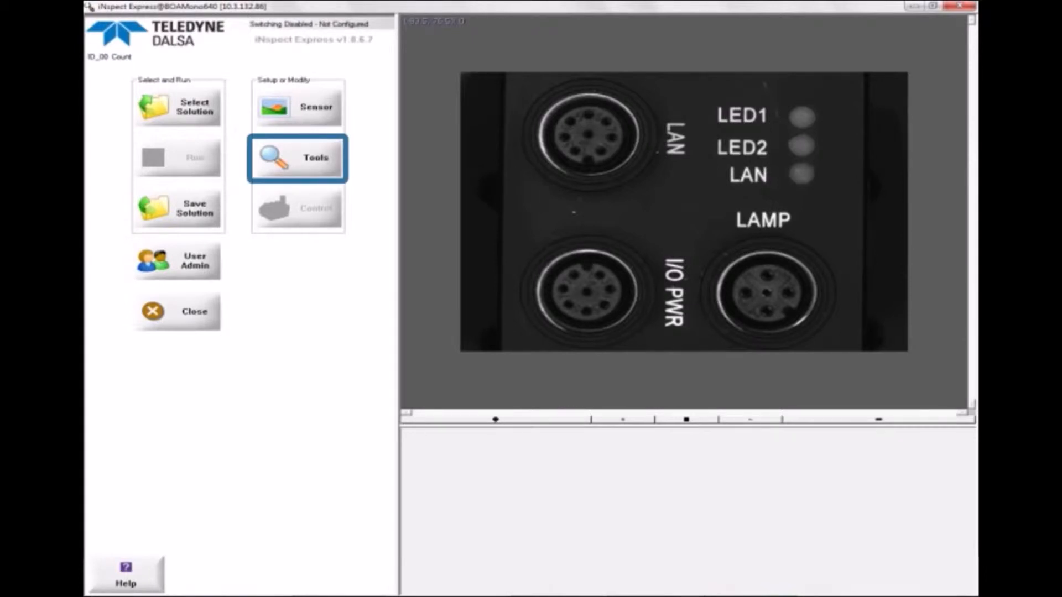
pyautogui.click(296, 158)
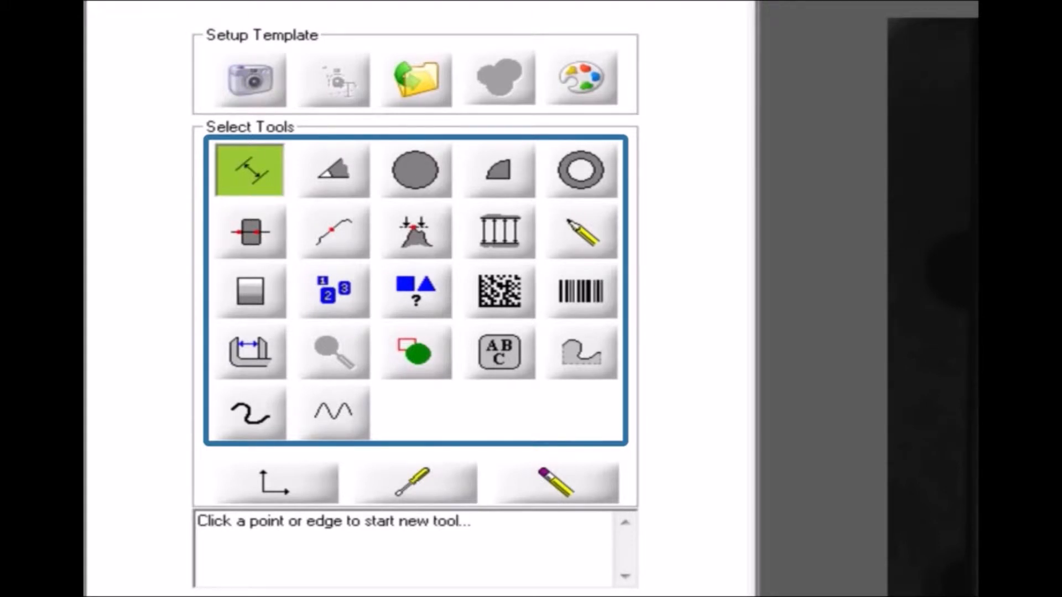
# Browse the inspection tool palette and choose the Count tool
pyautogui.click(249, 351)
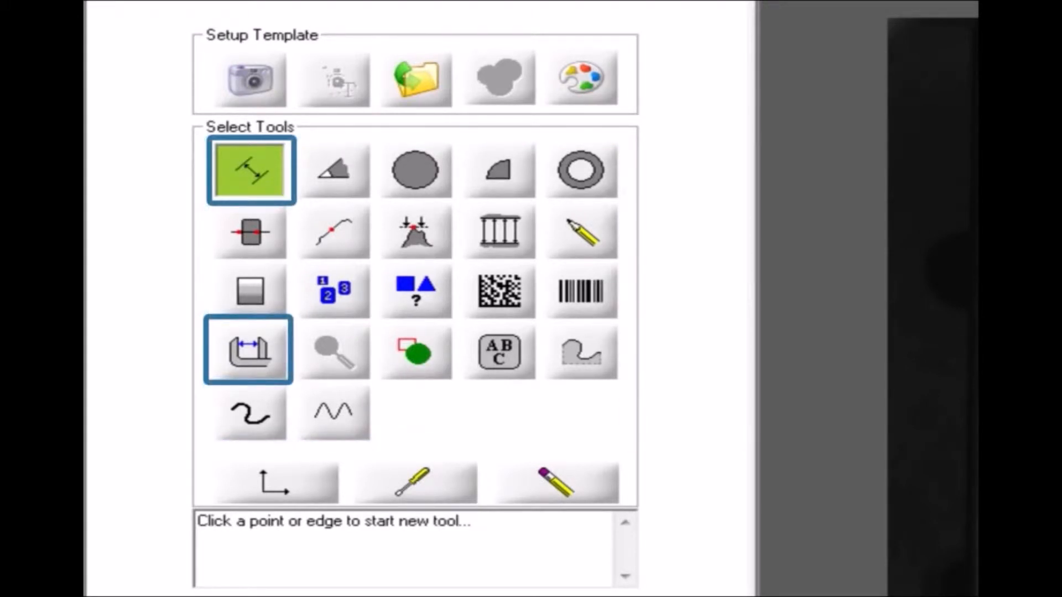
pyautogui.click(332, 169)
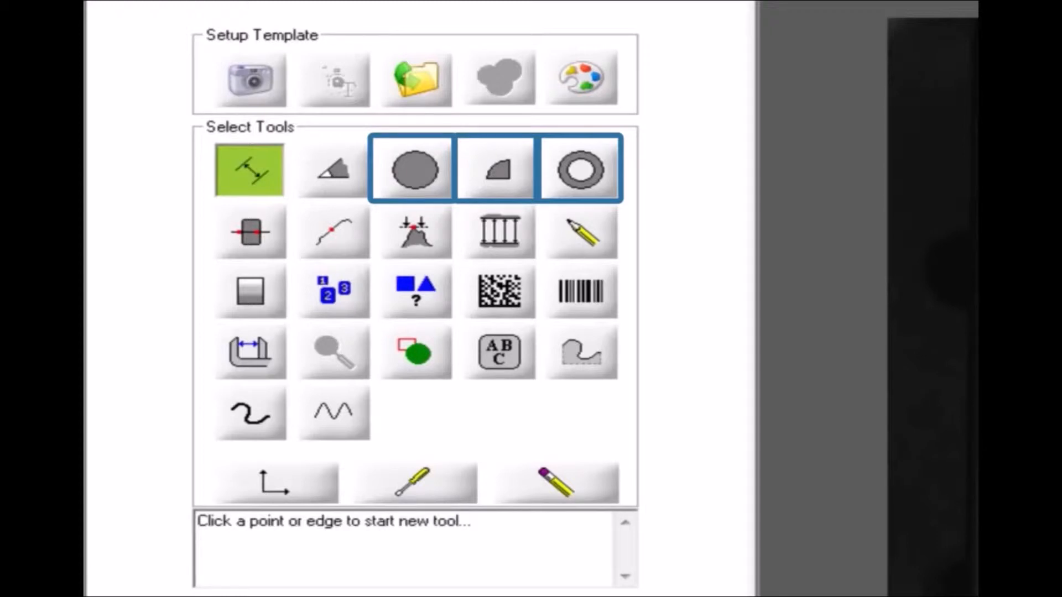
pyautogui.click(333, 291)
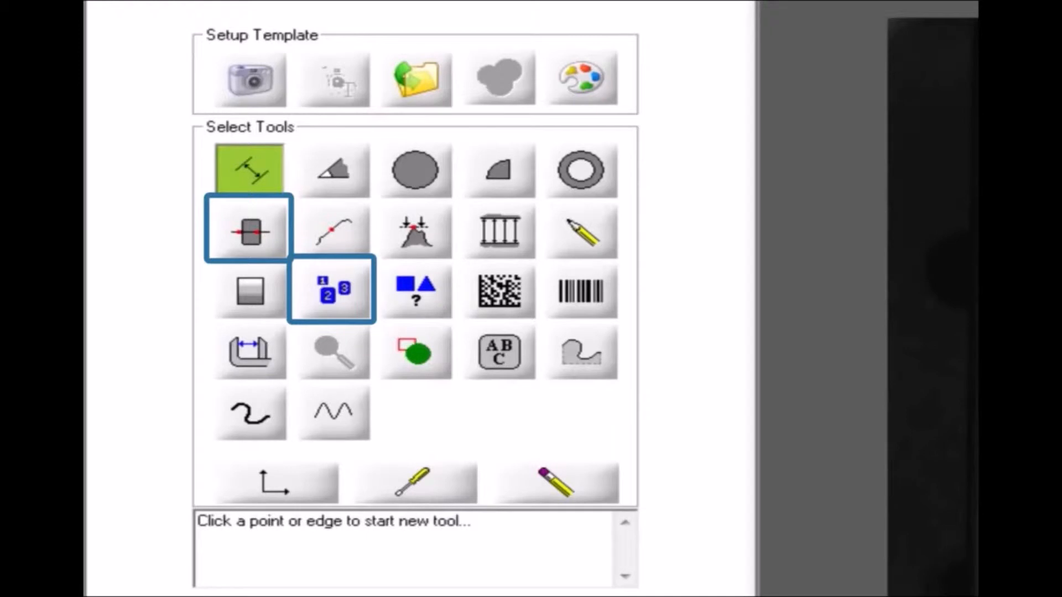
pyautogui.click(249, 290)
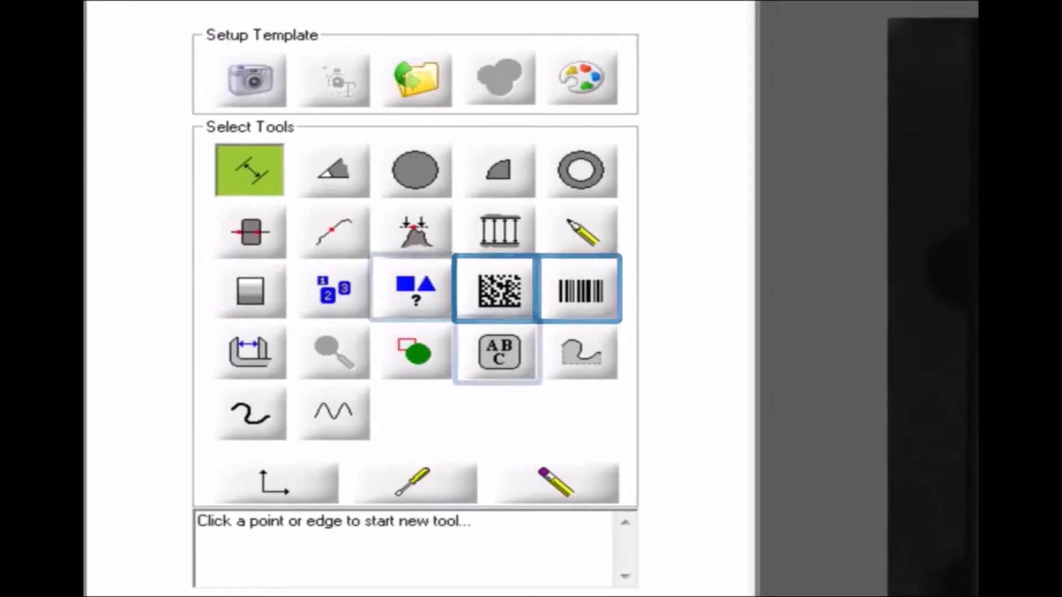
pyautogui.click(414, 289)
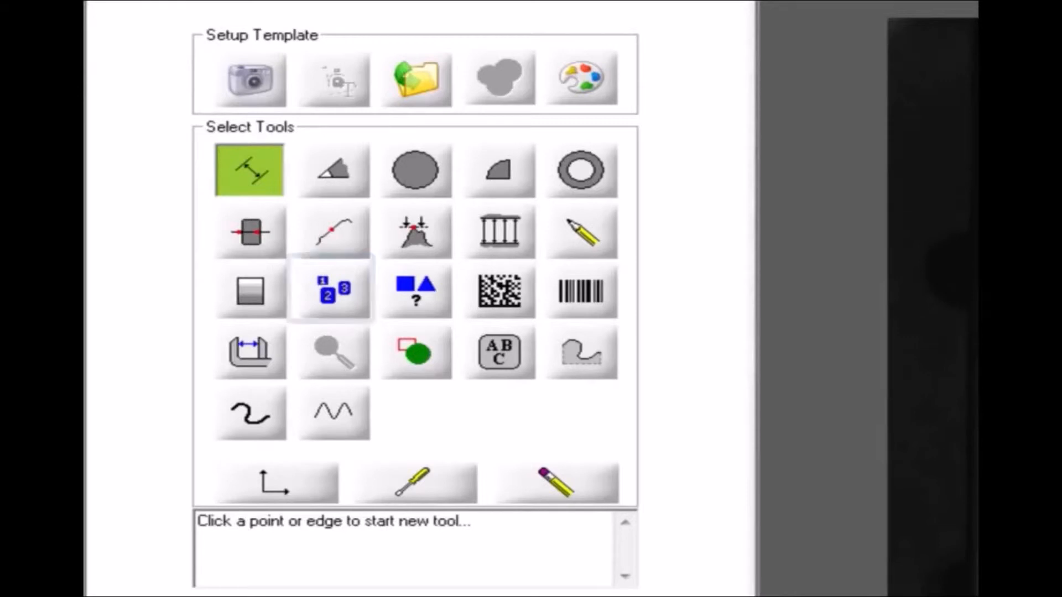
pyautogui.click(331, 290)
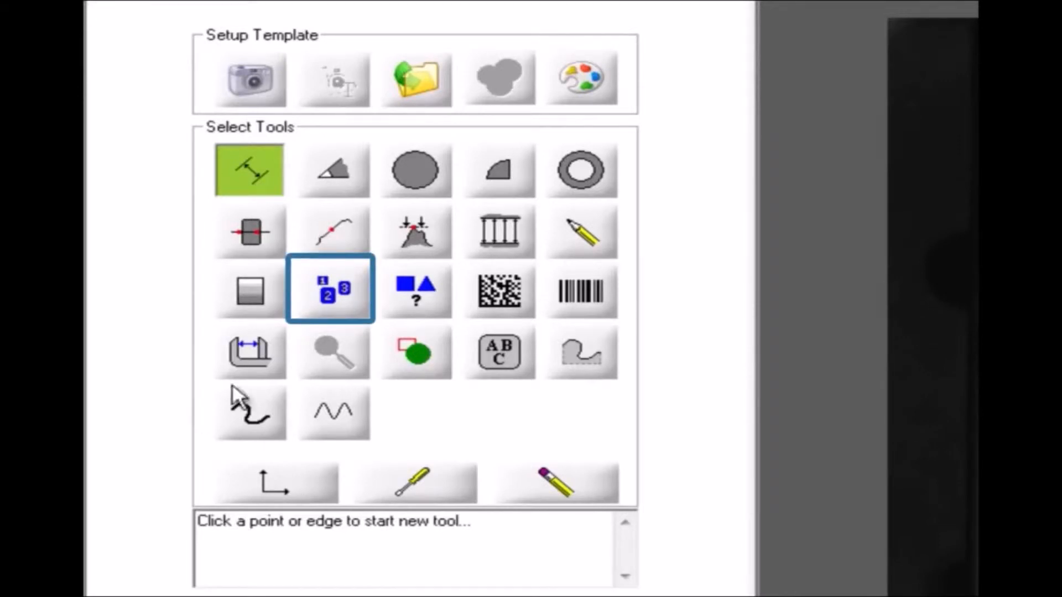
# Place a bright-object Count tool on the LEDs with threshold detecting all three
pyautogui.click(330, 288)
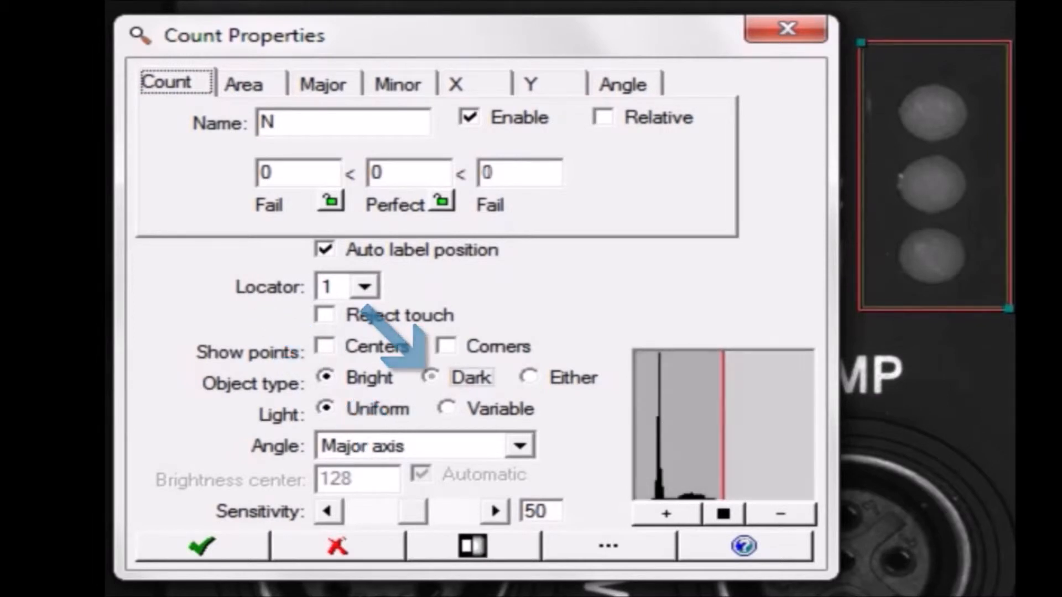
pyautogui.click(432, 377)
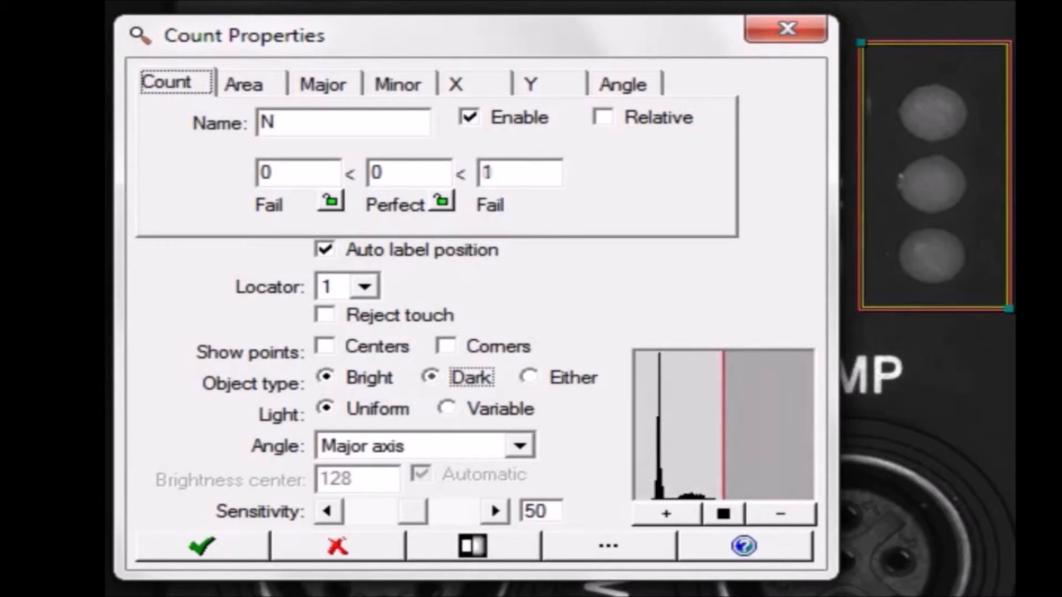
pyautogui.click(324, 377)
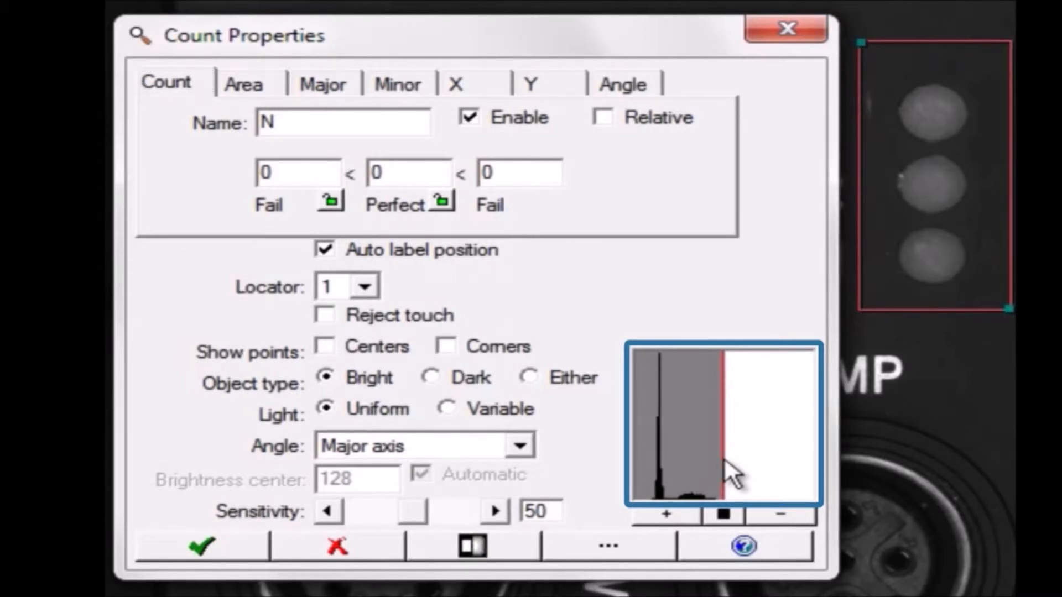
pyautogui.moveTo(731, 467); pyautogui.dragTo(683, 474)
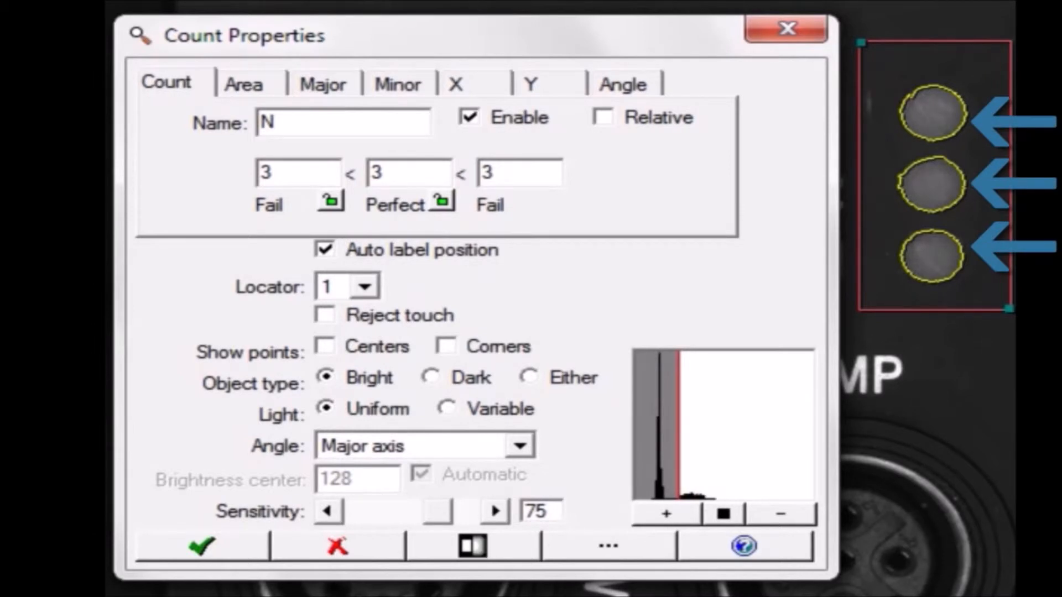
# Lock the pass limits at the count of 3 and list the detected objects' measurements
pyautogui.click(607, 546)
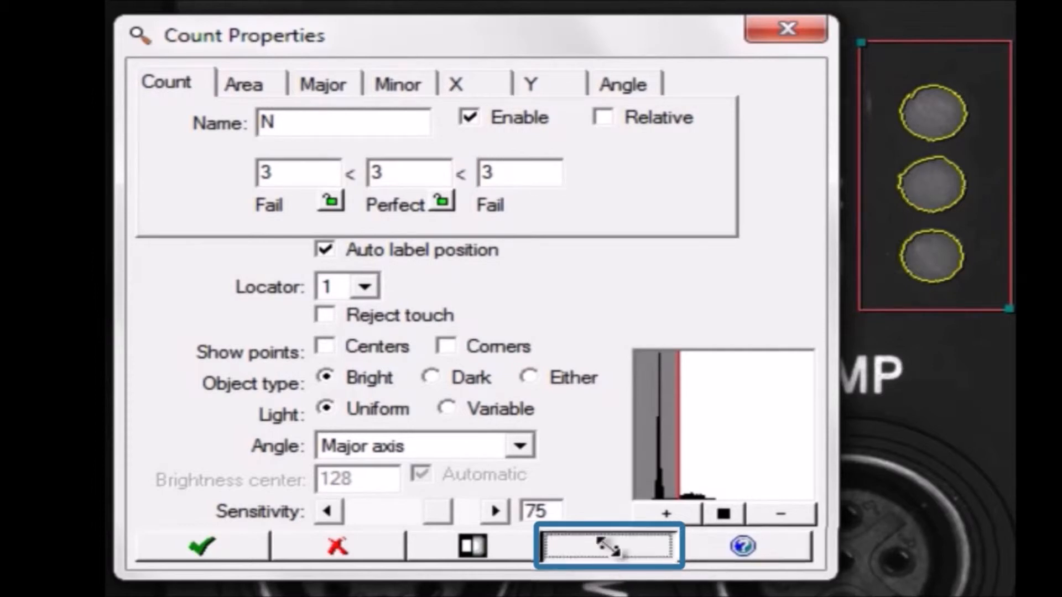
pyautogui.click(608, 546)
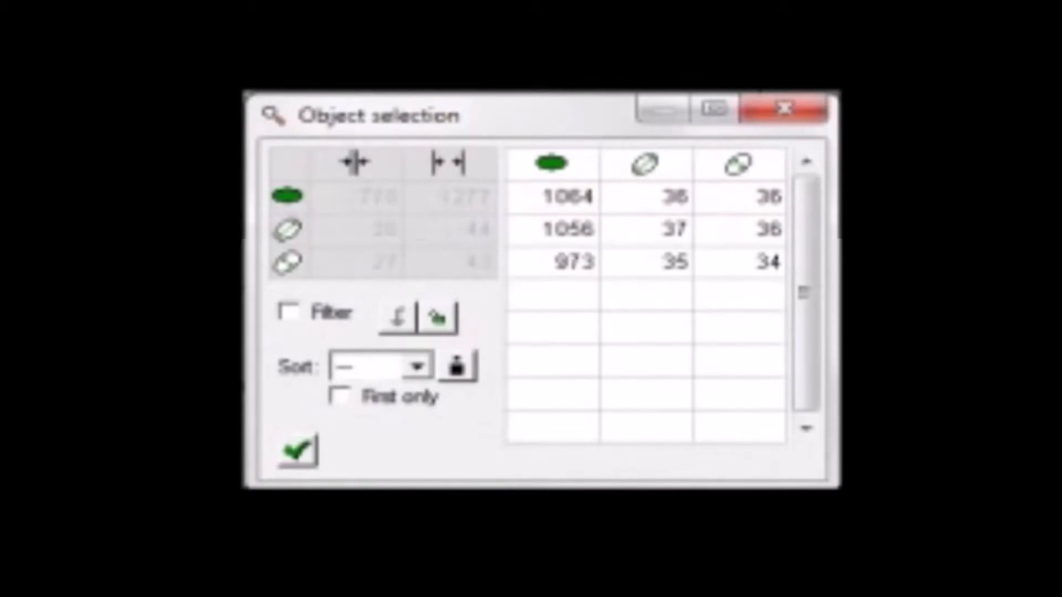
# Filter counted objects to area between 900 and 1250 and lock those limits
pyautogui.click(288, 312)
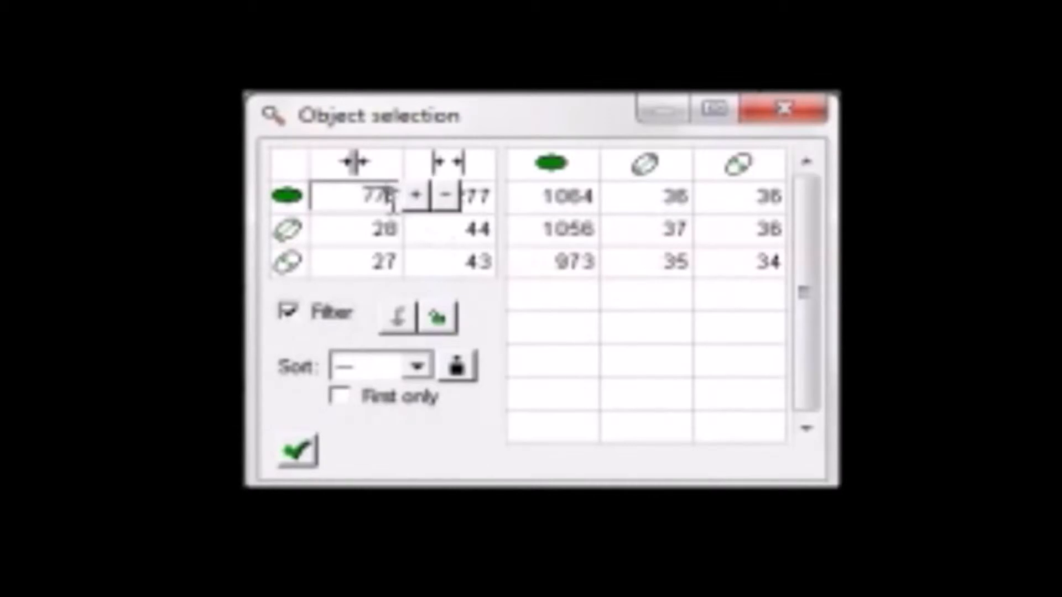
pyautogui.write('900')
pyautogui.click(449, 195)
pyautogui.write('1250')
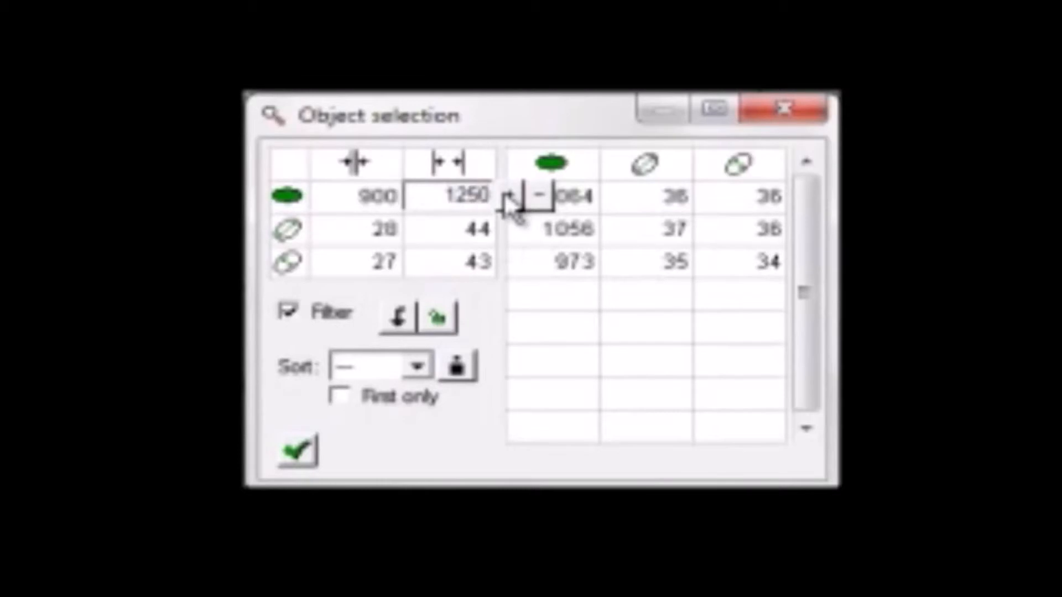
pyautogui.moveTo(464, 322)
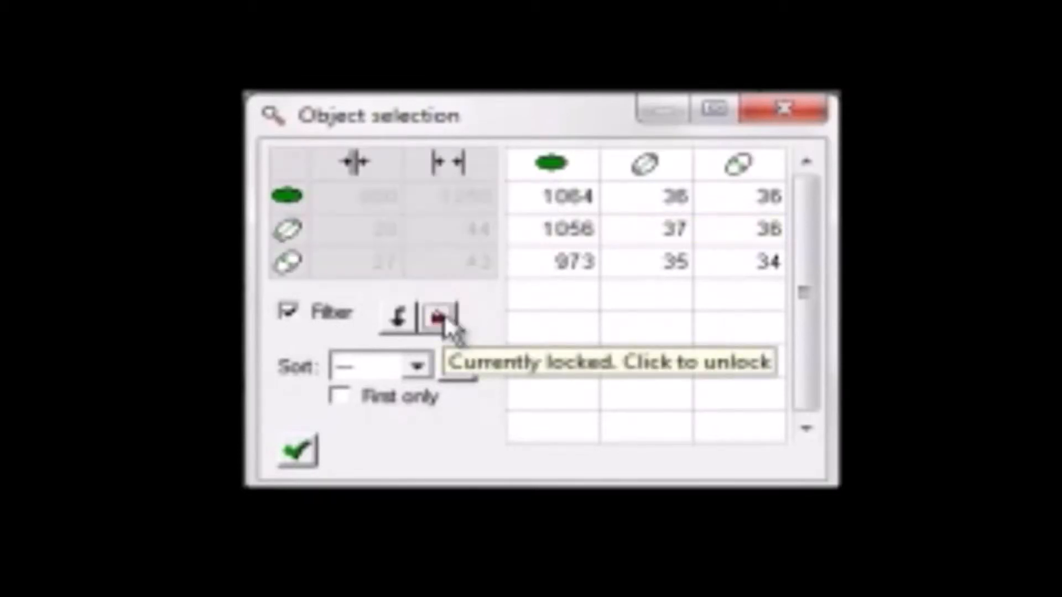
pyautogui.click(437, 318)
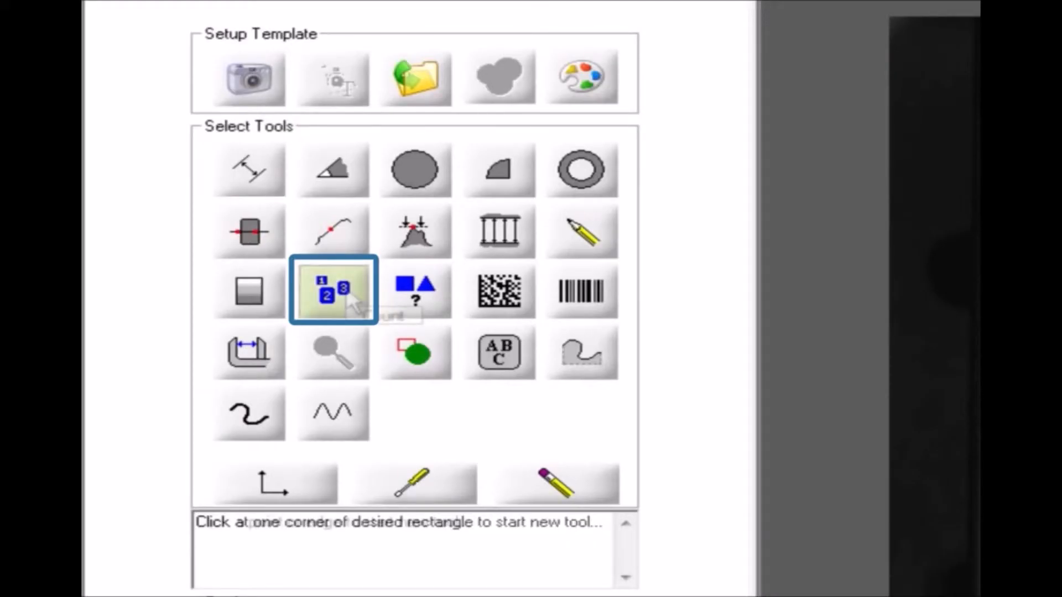
# Add counter N1 on the LAN connector's dark centre hole, limit 1, with Centers shown
pyautogui.click(331, 291)
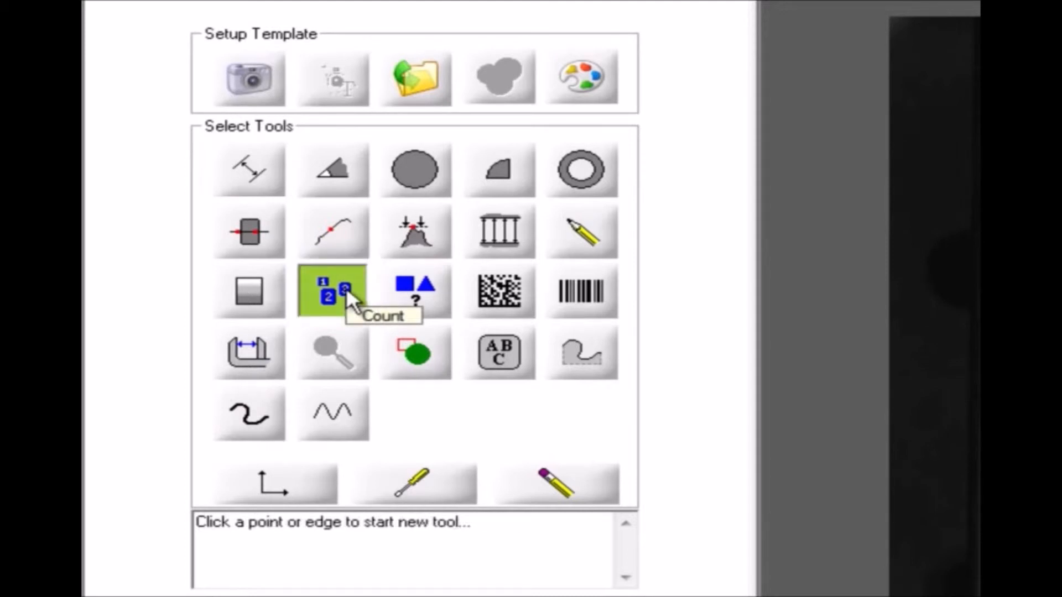
pyautogui.click(332, 291)
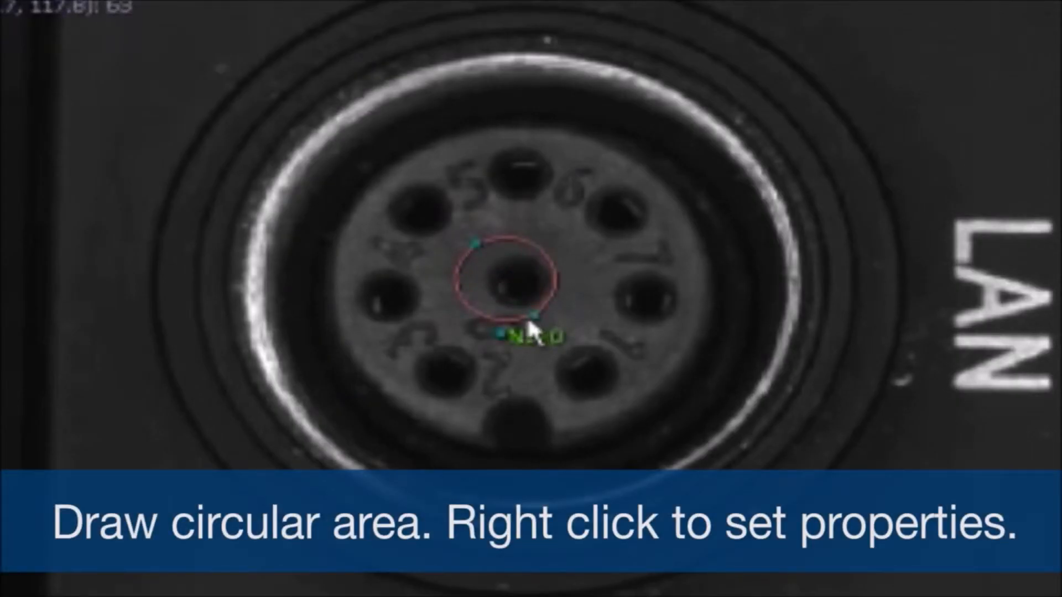
pyautogui.rightClick(514, 285)
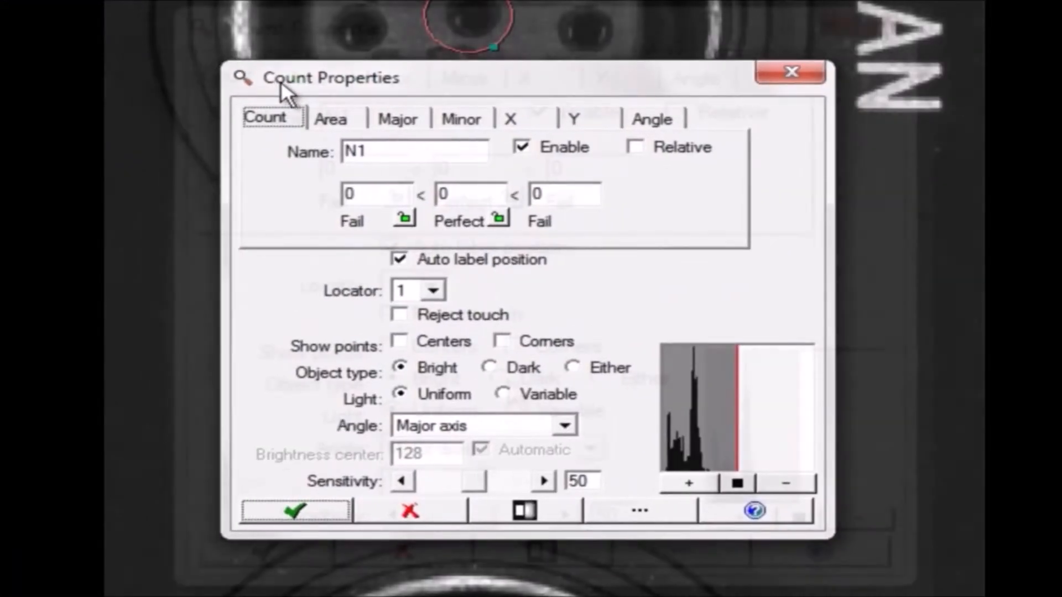
pyautogui.click(500, 378)
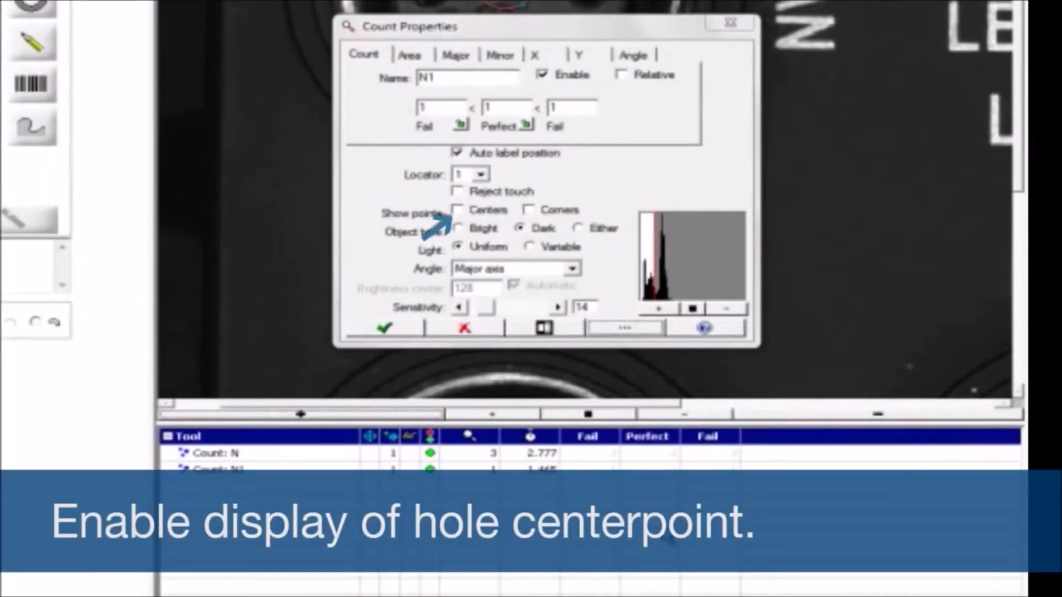
pyautogui.click(458, 210)
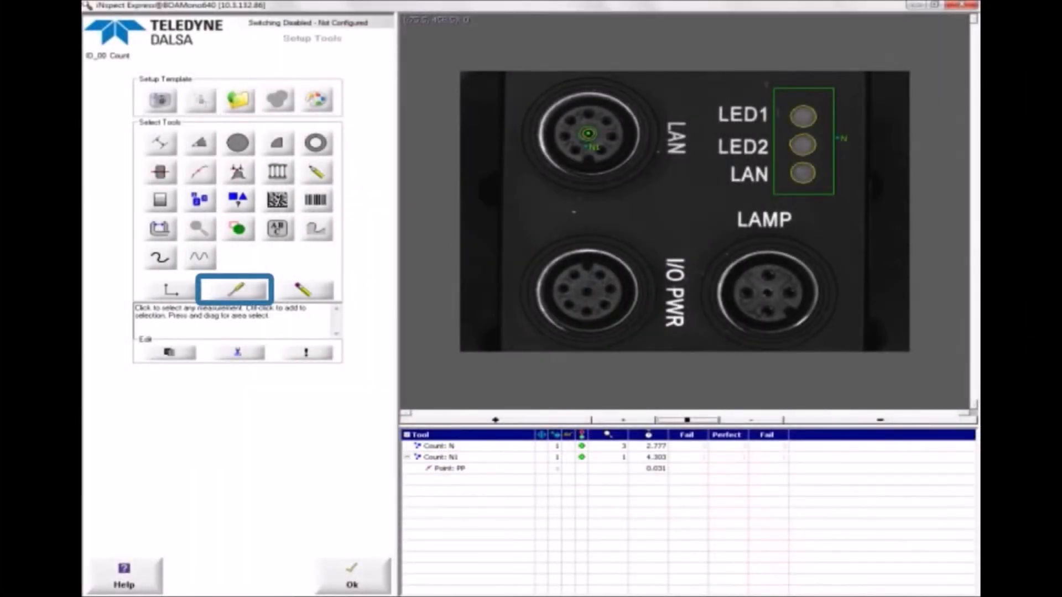
# Copy the centre-hole counter onto the I/O PWR and LAMP connectors
pyautogui.click(234, 289)
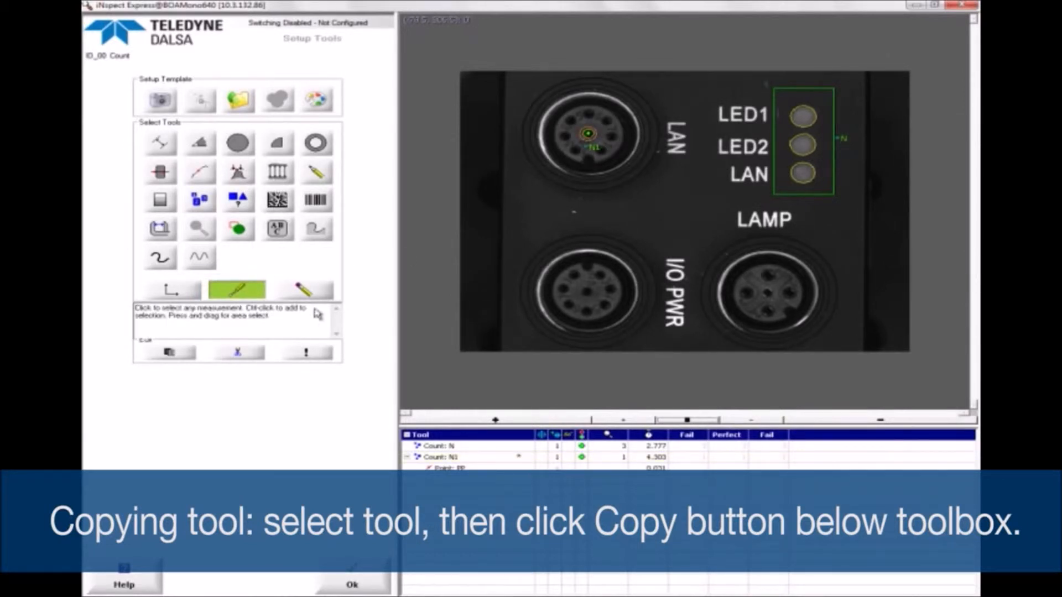
pyautogui.click(599, 148)
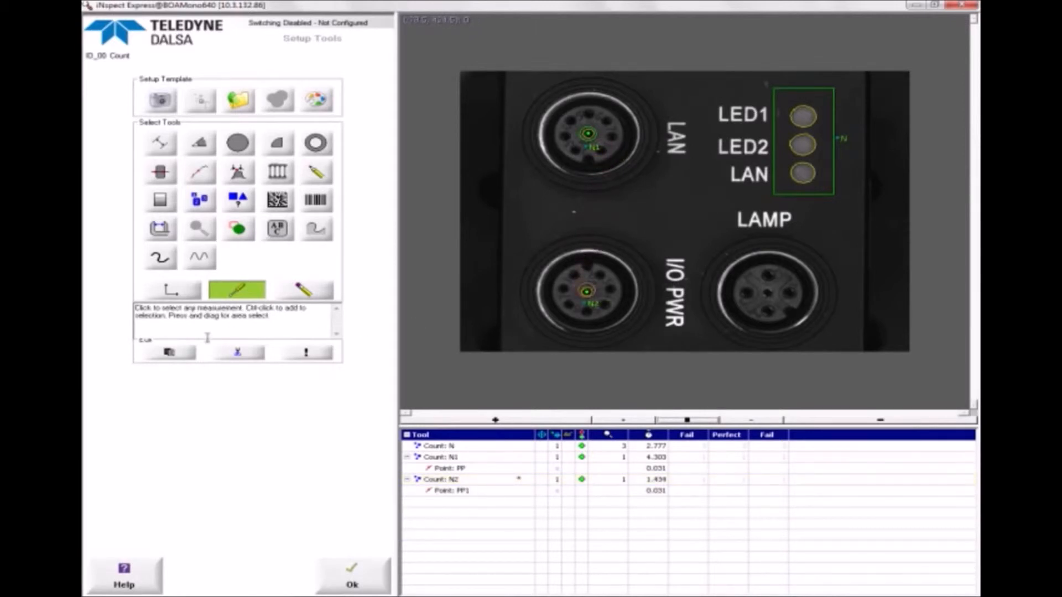
pyautogui.click(603, 301)
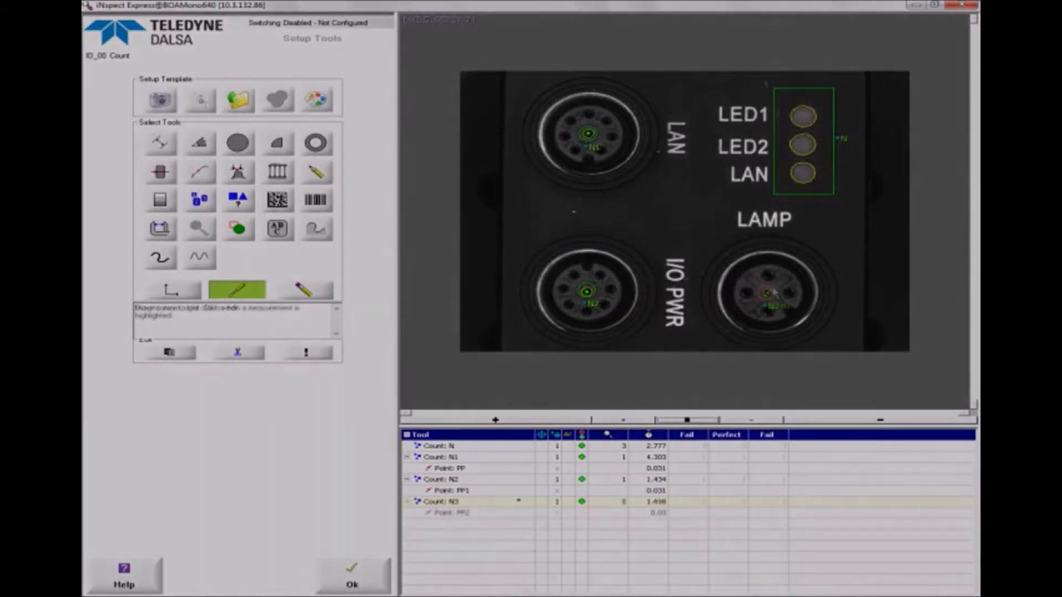
# Add Distance L between LAN and I/O PWR holes, scaled to 22.45 on the coordinate system
pyautogui.click(159, 143)
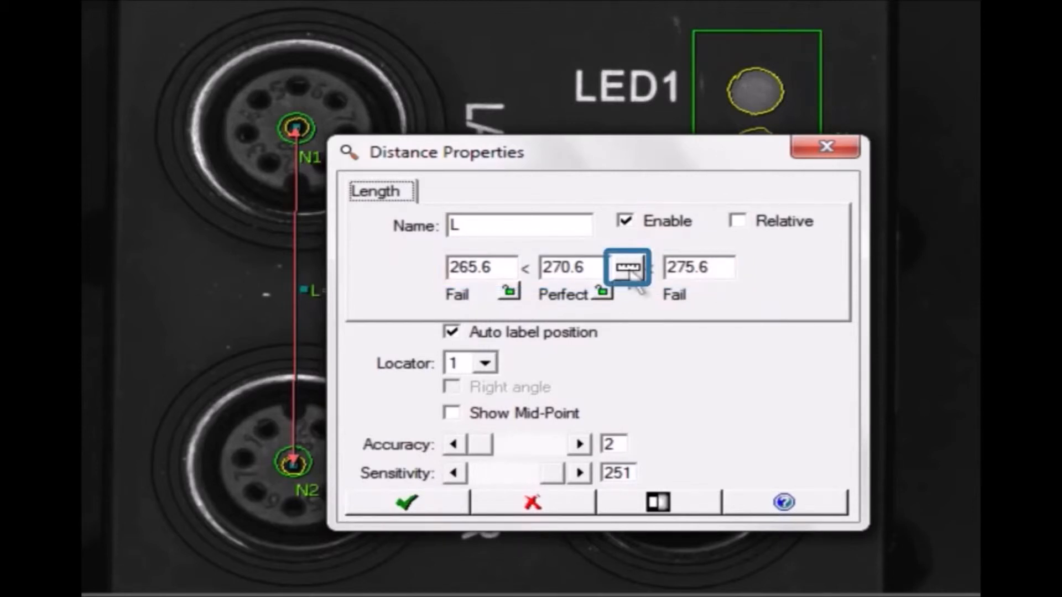
pyautogui.click(626, 267)
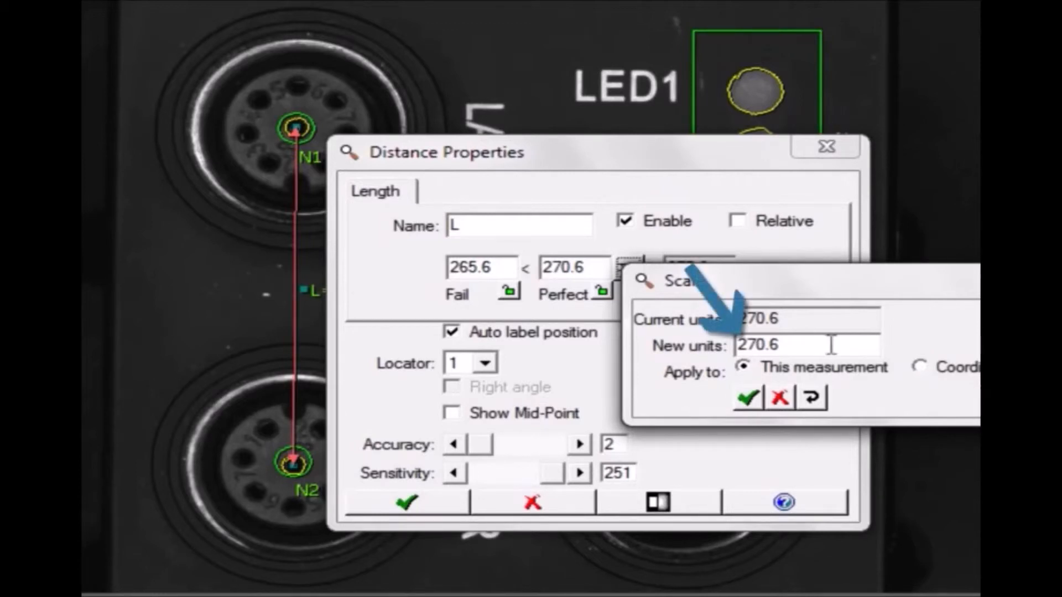
pyautogui.write('22.45')
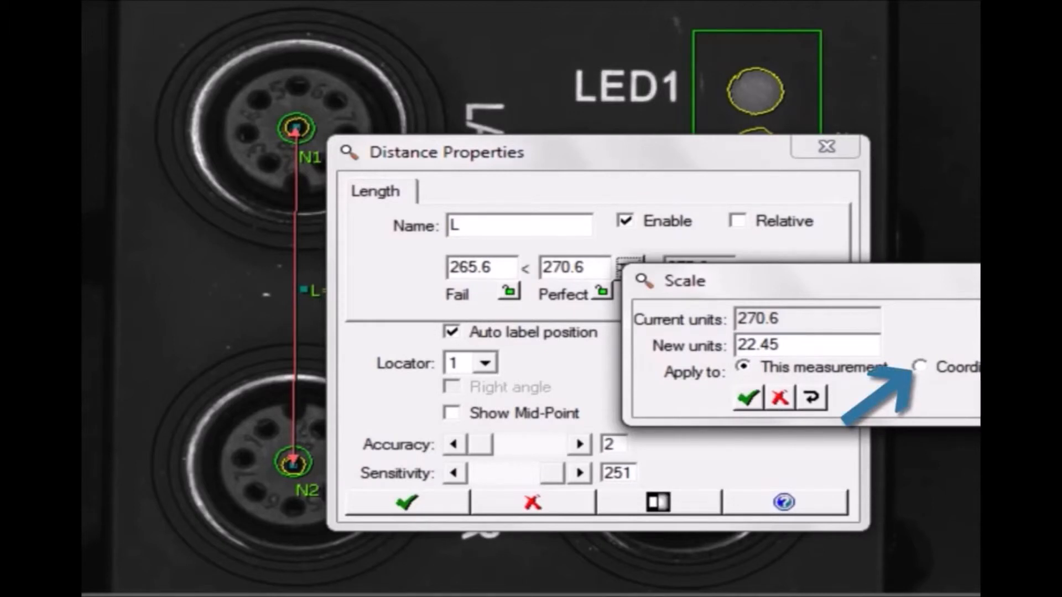
pyautogui.click(922, 366)
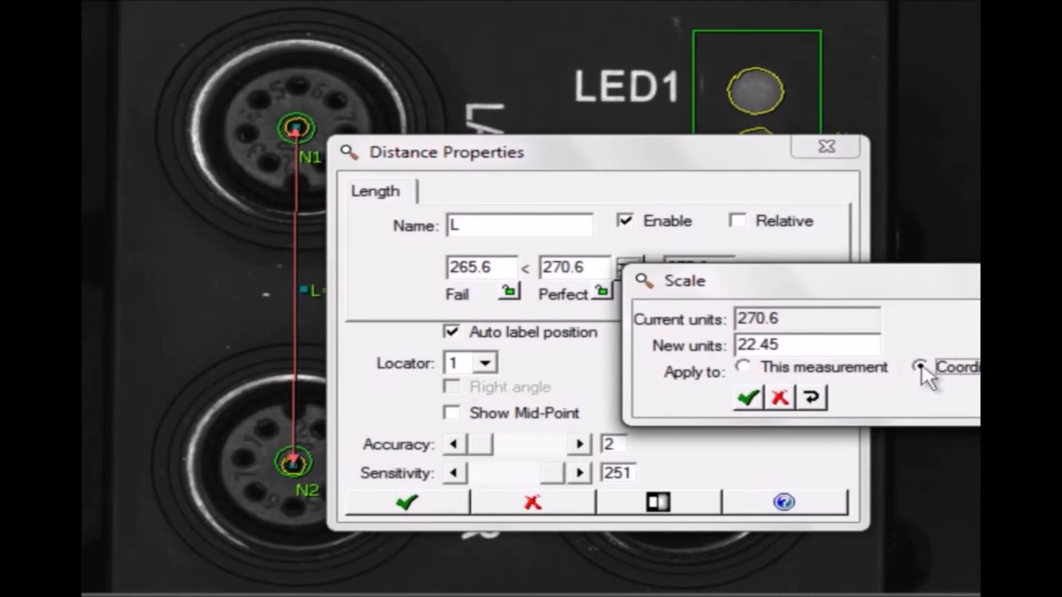
pyautogui.click(920, 367)
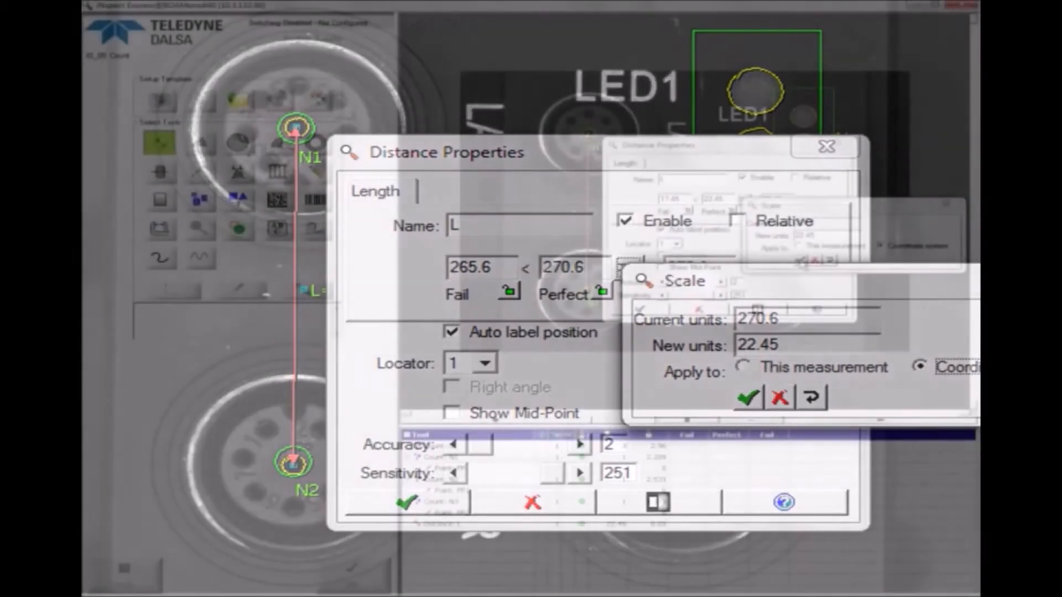
pyautogui.click(746, 397)
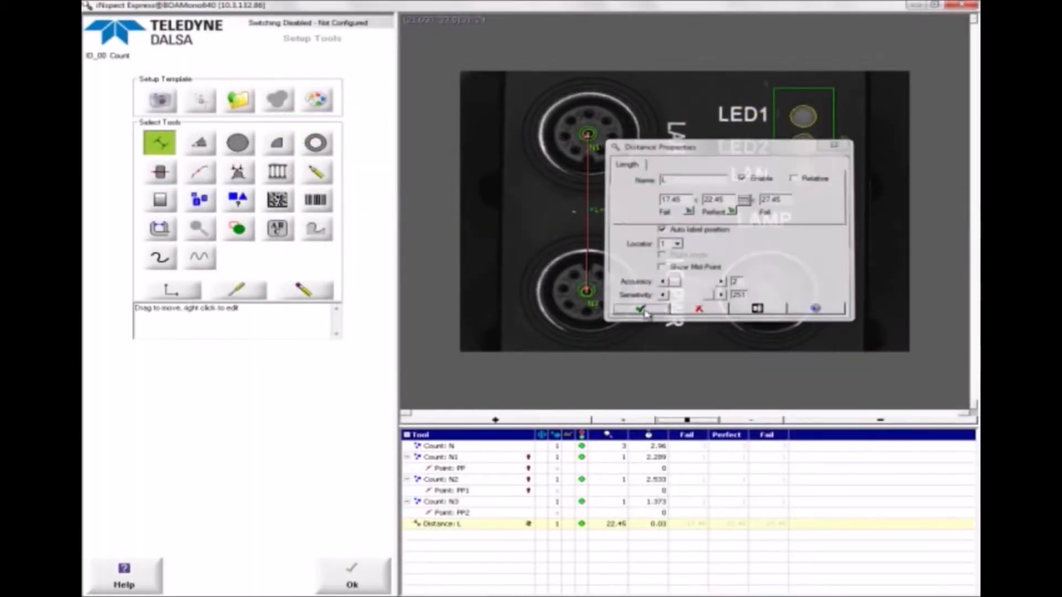
pyautogui.click(642, 309)
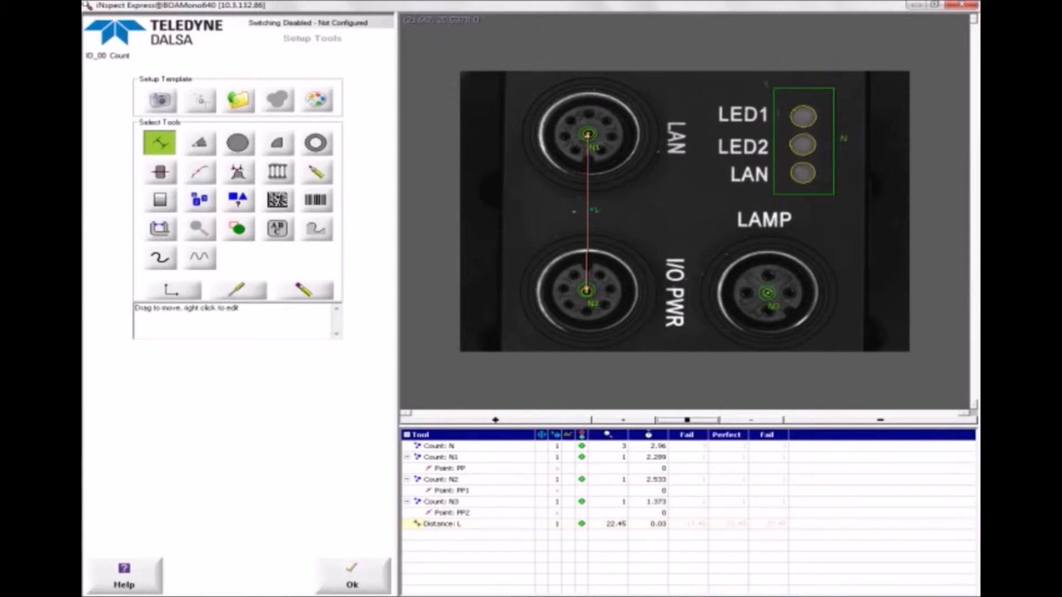
# Add Distance L1 between two connector hole centre points
pyautogui.click(159, 142)
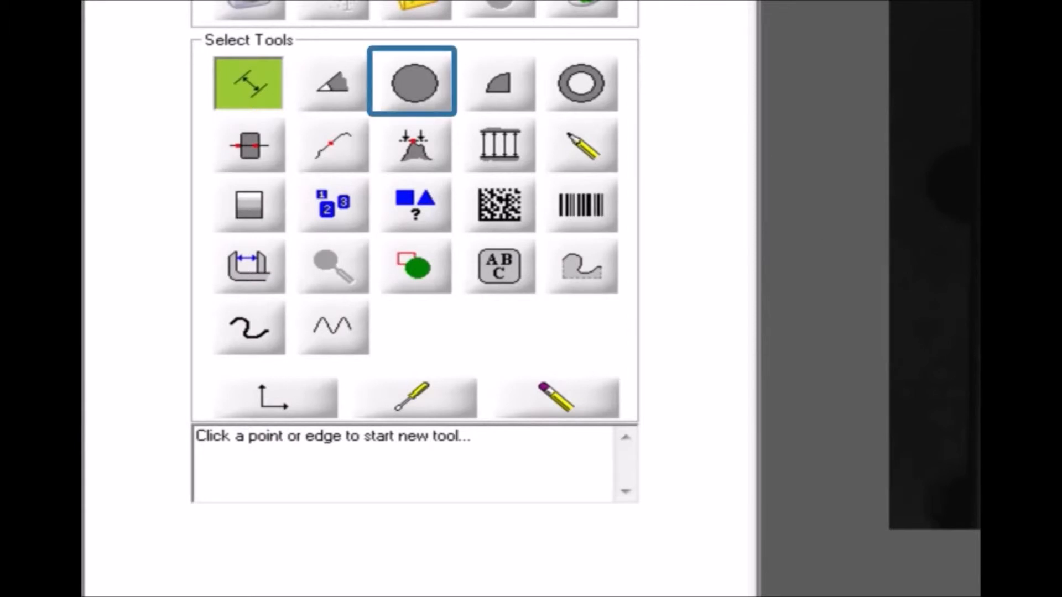
# Fit a Circle tool to three rim points on the LAN connector face, diameter about 8.024
pyautogui.click(413, 83)
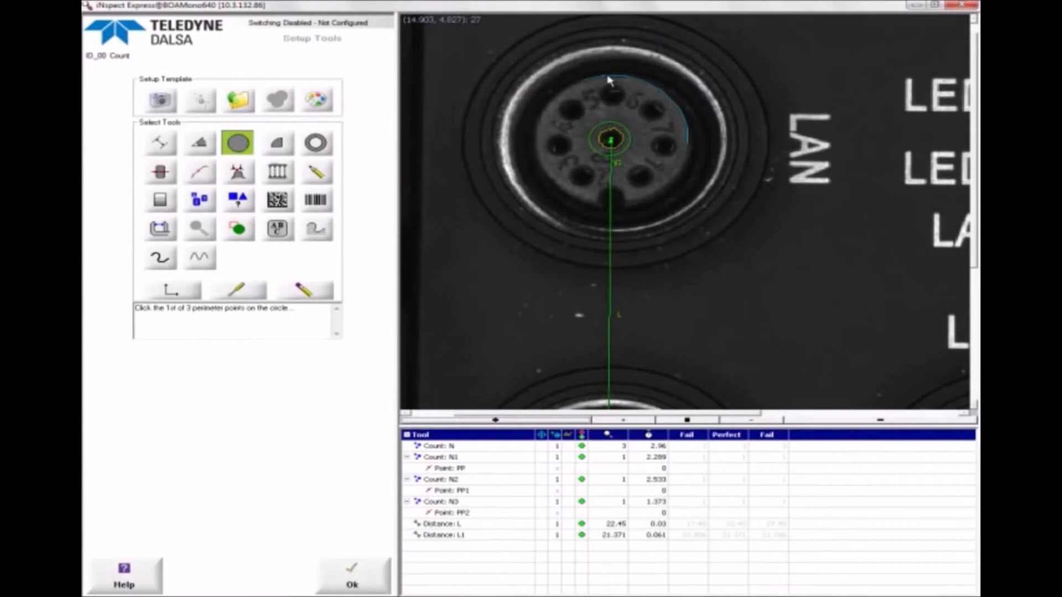
pyautogui.click(606, 78)
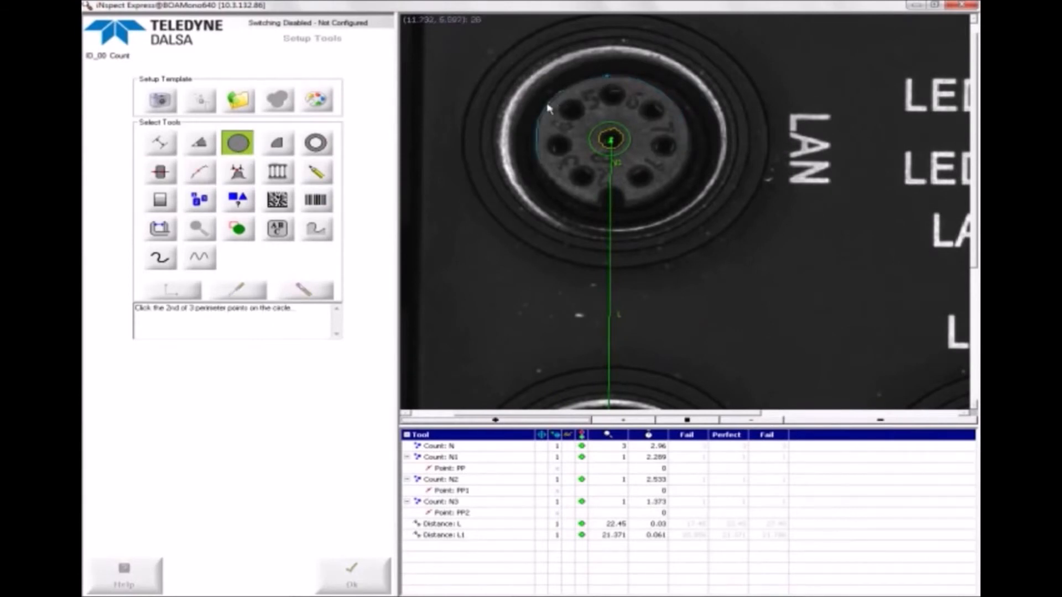
pyautogui.click(549, 108)
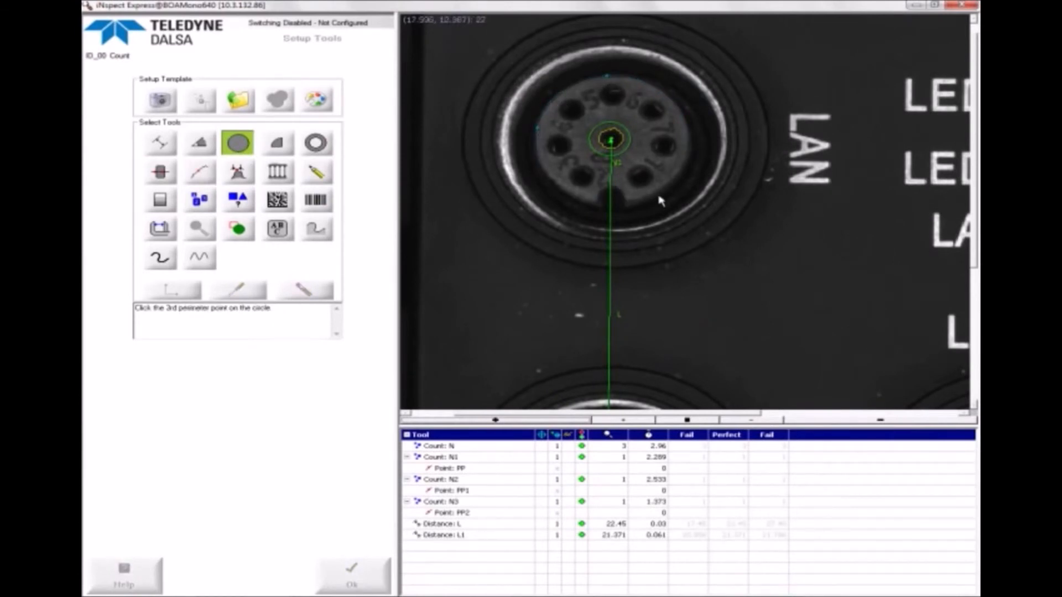
pyautogui.moveTo(583, 204)
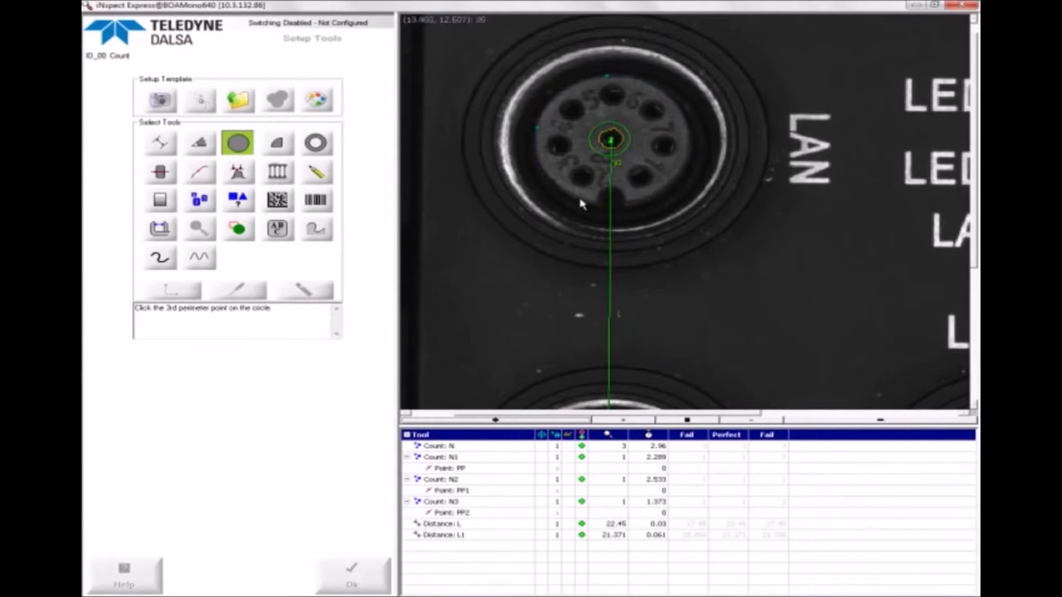
pyautogui.click(678, 139)
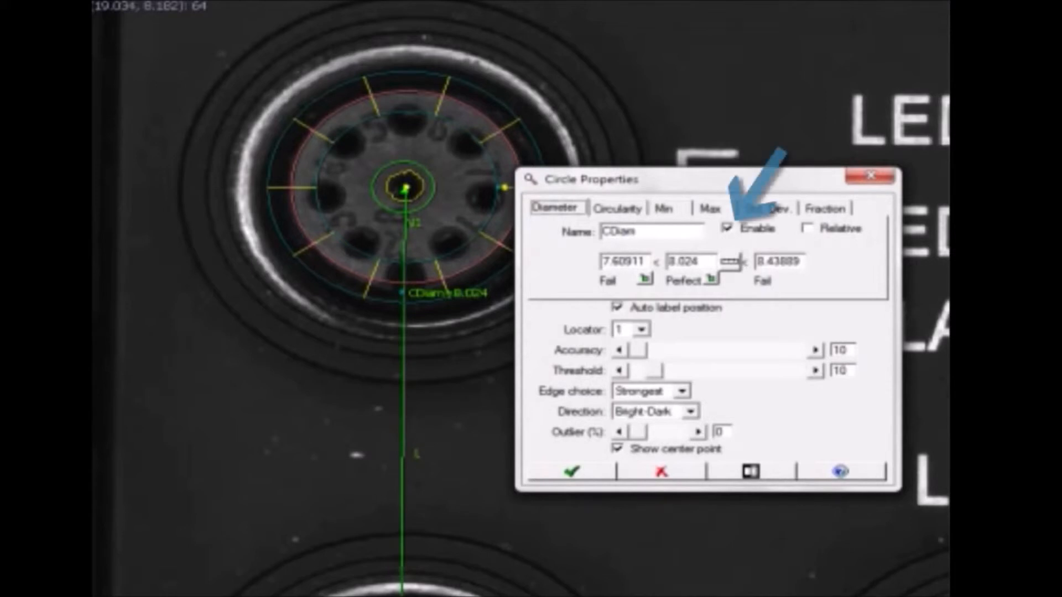
# Enable circularity check Cr with locked limits Fail 90 / Perfect 100
pyautogui.click(617, 208)
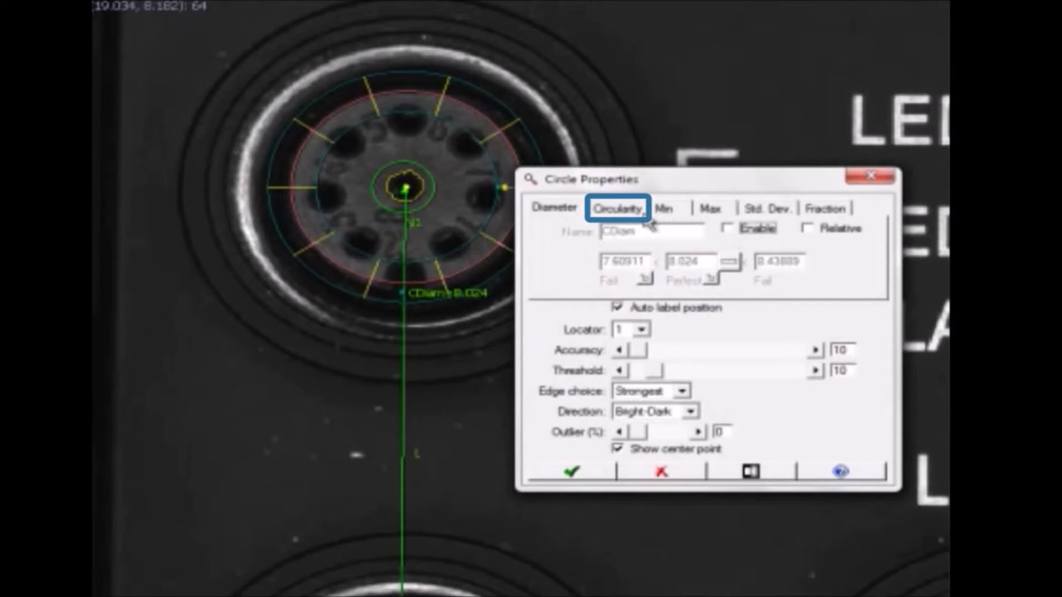
pyautogui.click(614, 208)
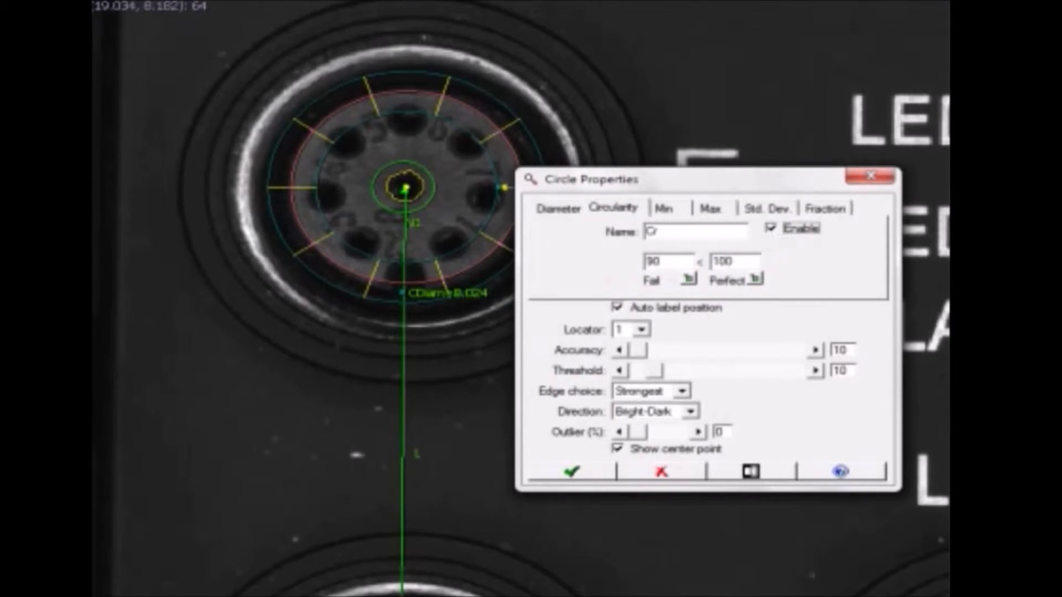
pyautogui.click(731, 261)
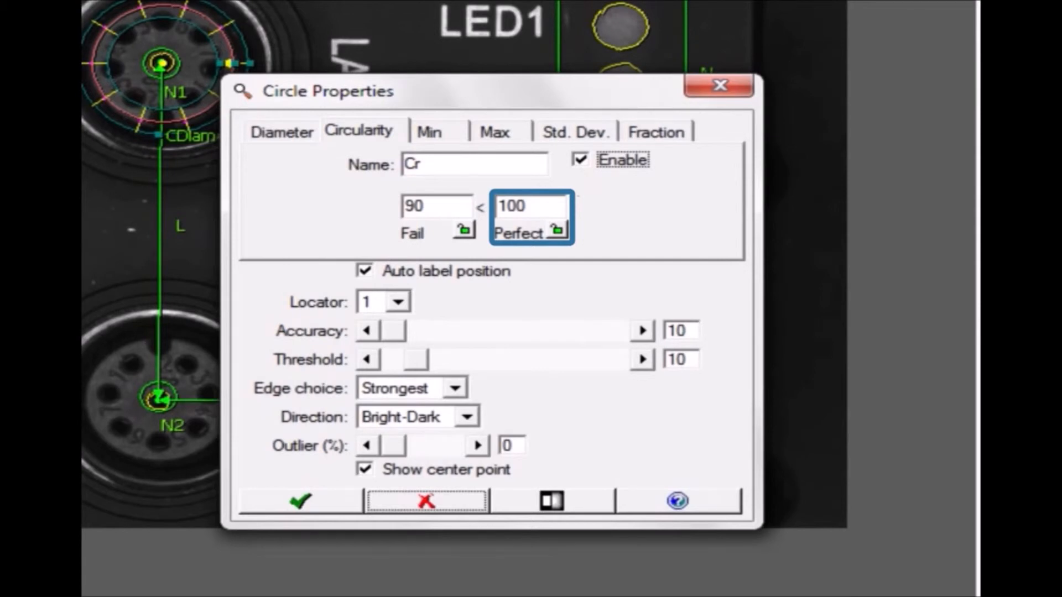
pyautogui.moveTo(559, 233)
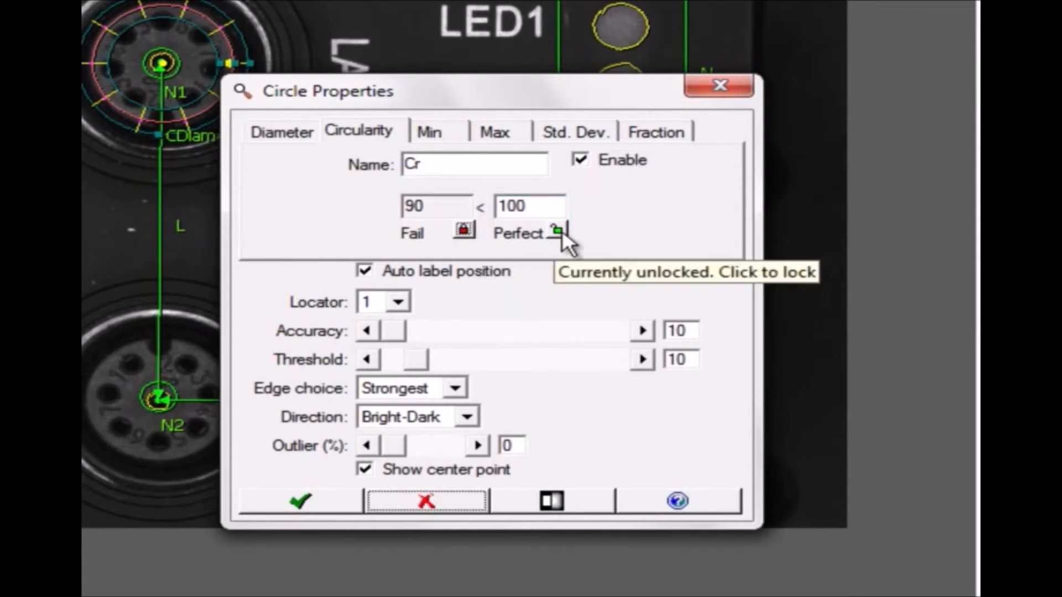
pyautogui.click(556, 230)
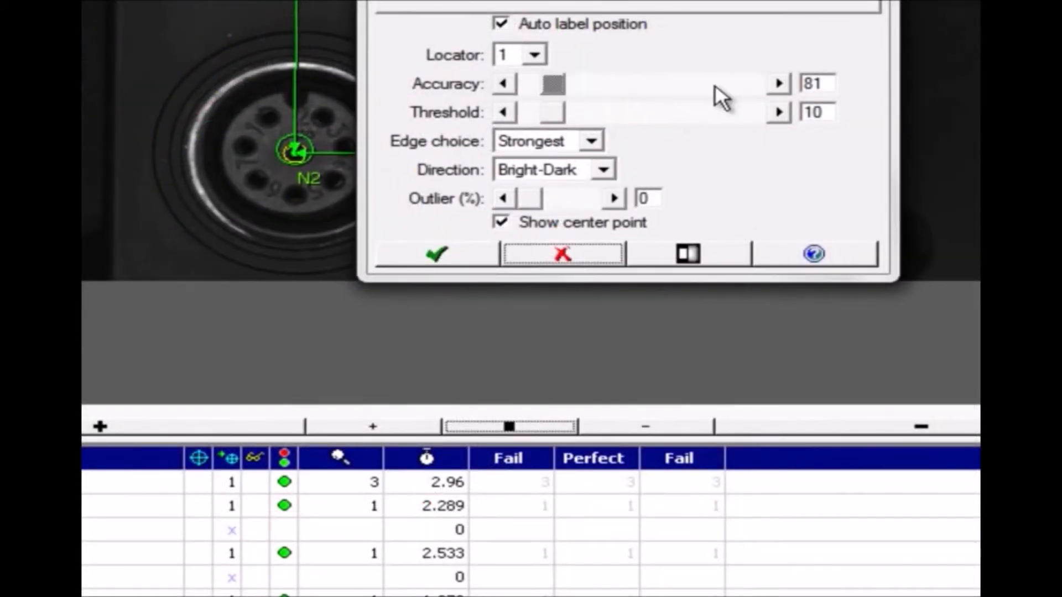
# Raise Cr accuracy to 180 and outliers to 10%, then accept the settings
pyautogui.click(778, 83)
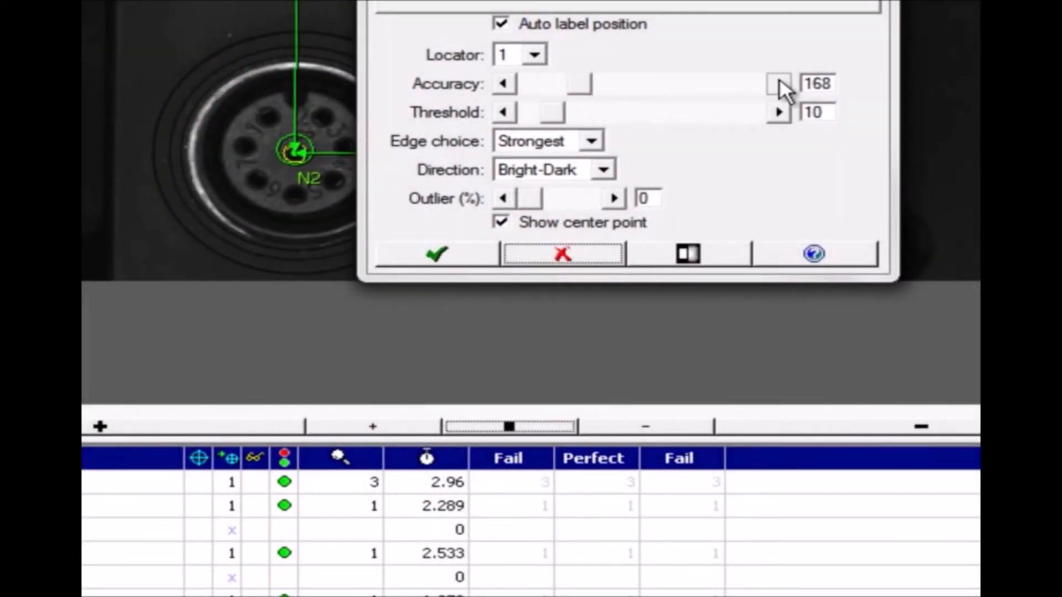
pyautogui.click(778, 83)
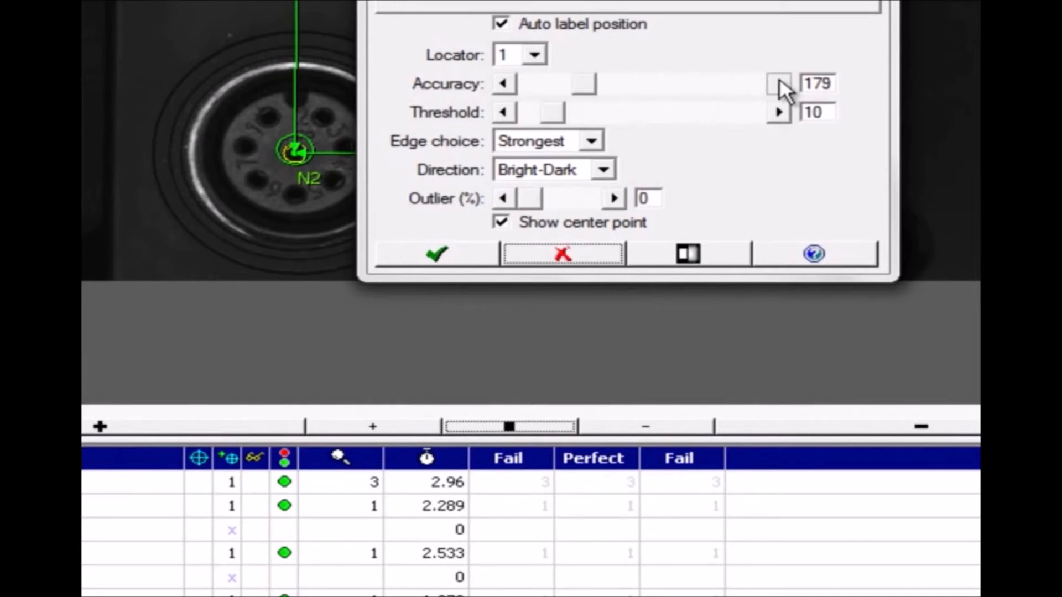
pyautogui.click(438, 254)
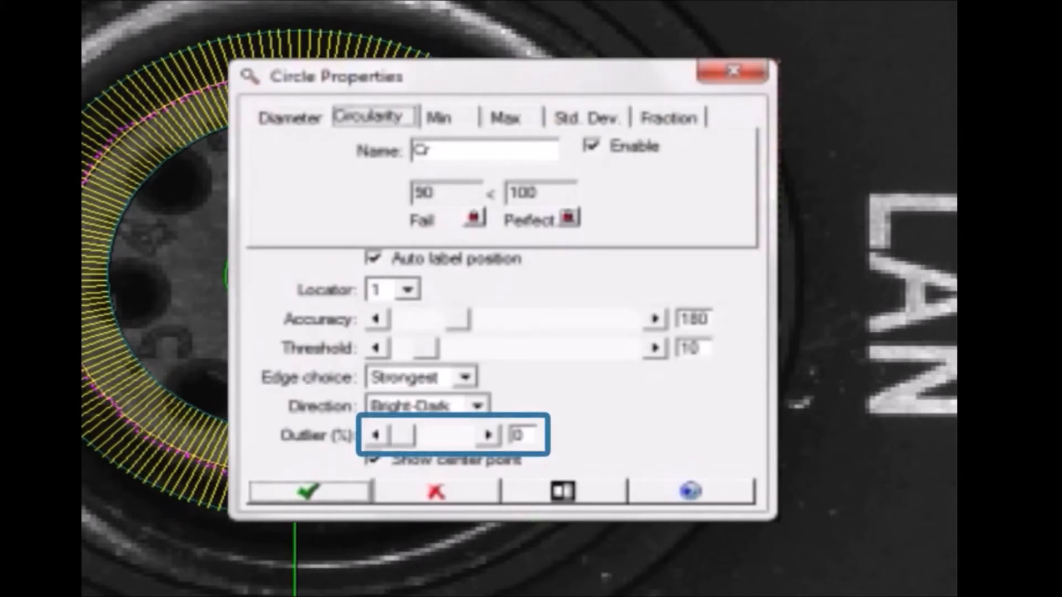
pyautogui.click(488, 434)
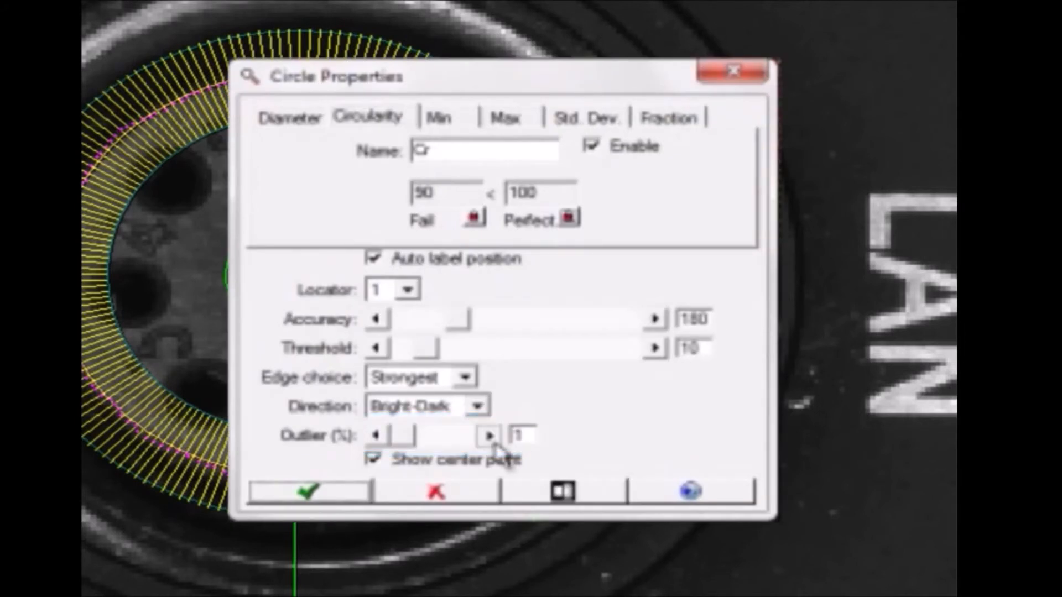
pyautogui.click(488, 435)
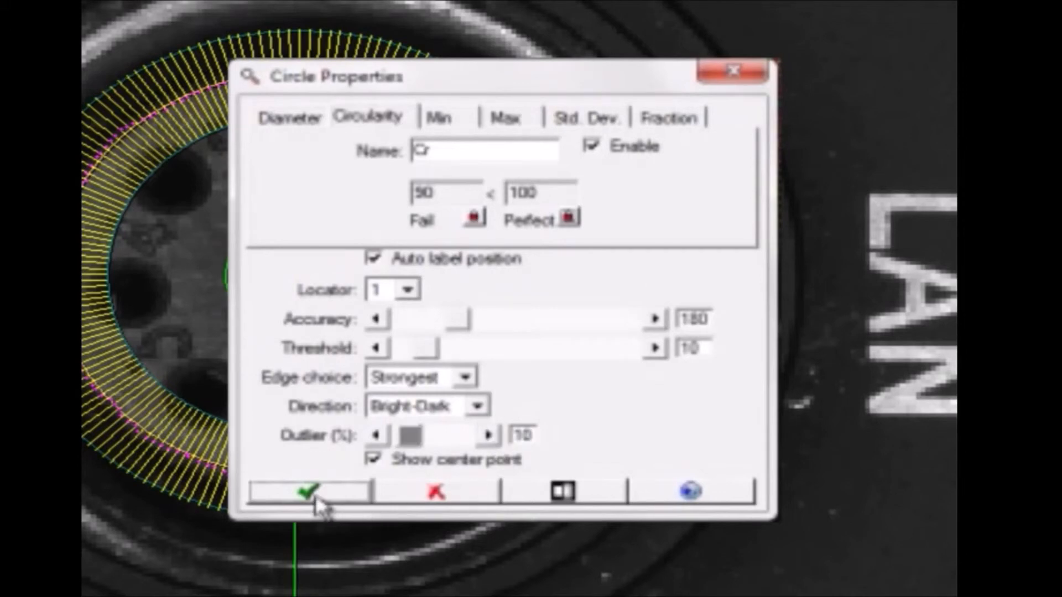
pyautogui.click(306, 491)
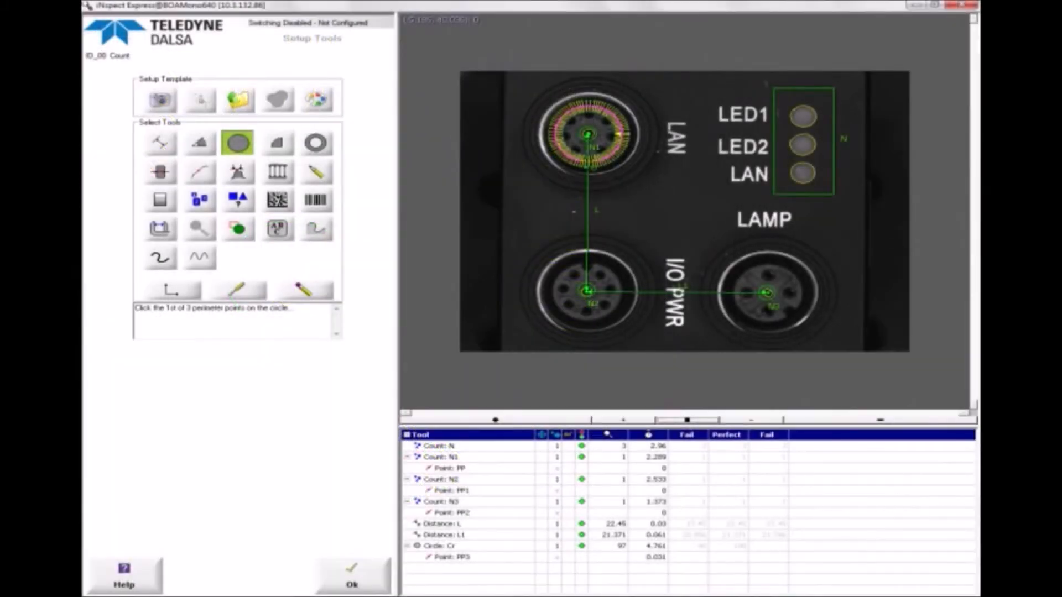
# Copy the LAN connector's Cr circularity tool onto the I/O PWR and LAMP connectors as Cr1 and Cr2
pyautogui.click(235, 288)
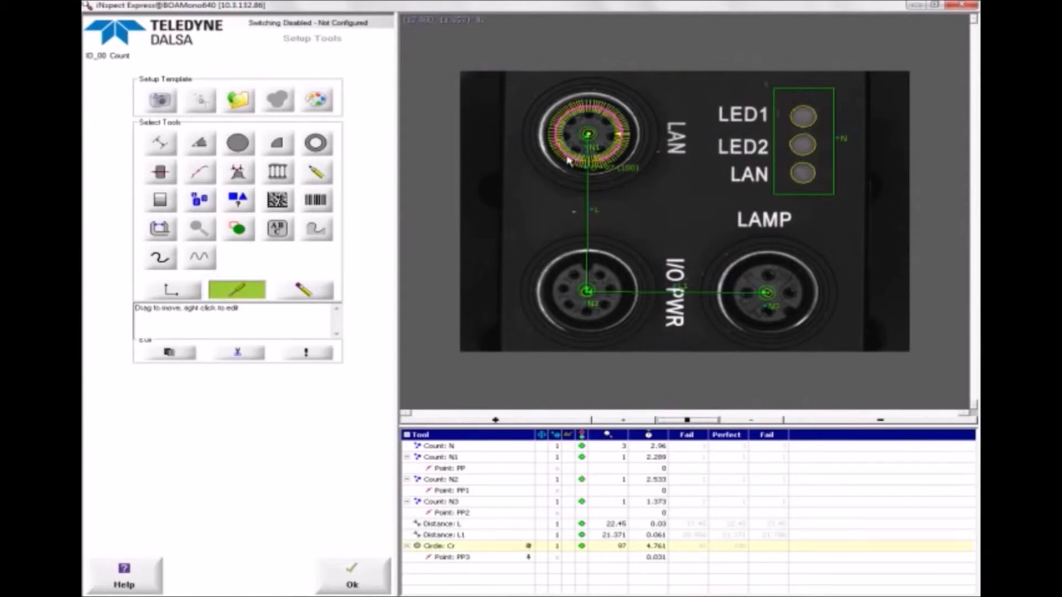
pyautogui.click(167, 352)
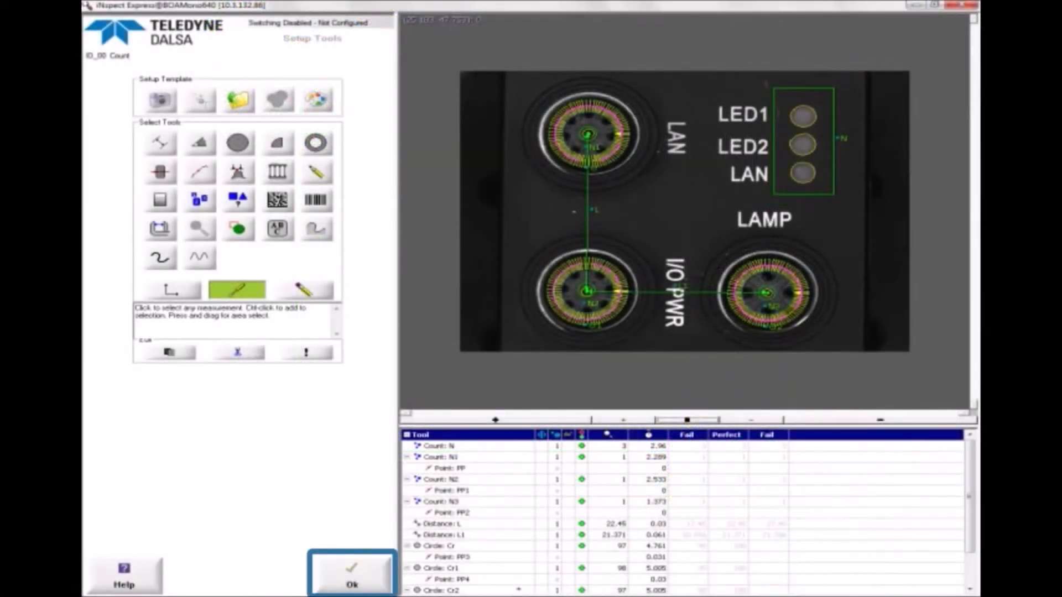
# Leave Setup Tools and start the inspection running live in Monitor mode
pyautogui.click(351, 584)
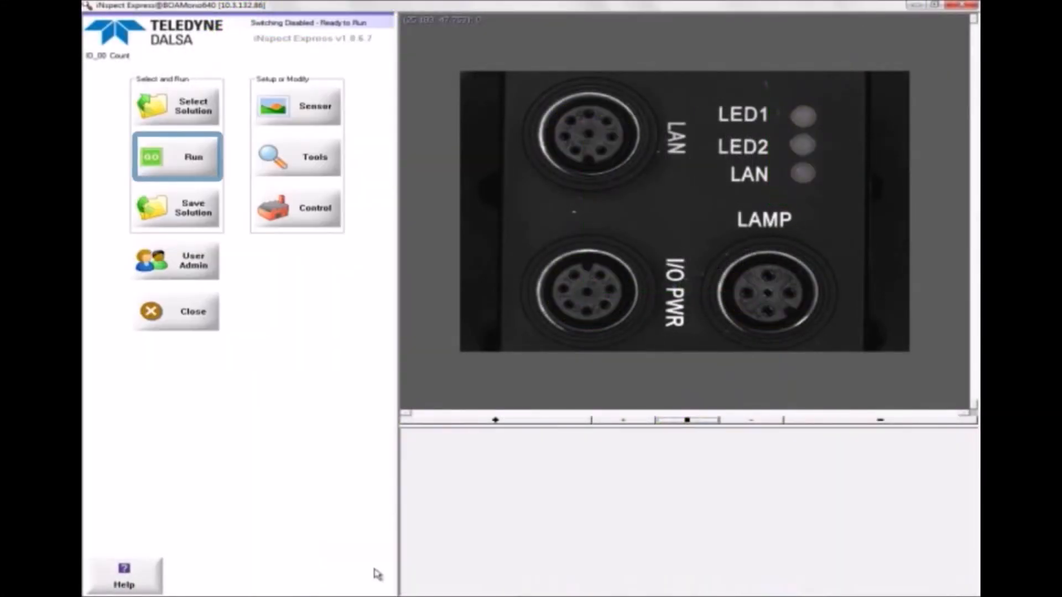
pyautogui.click(176, 157)
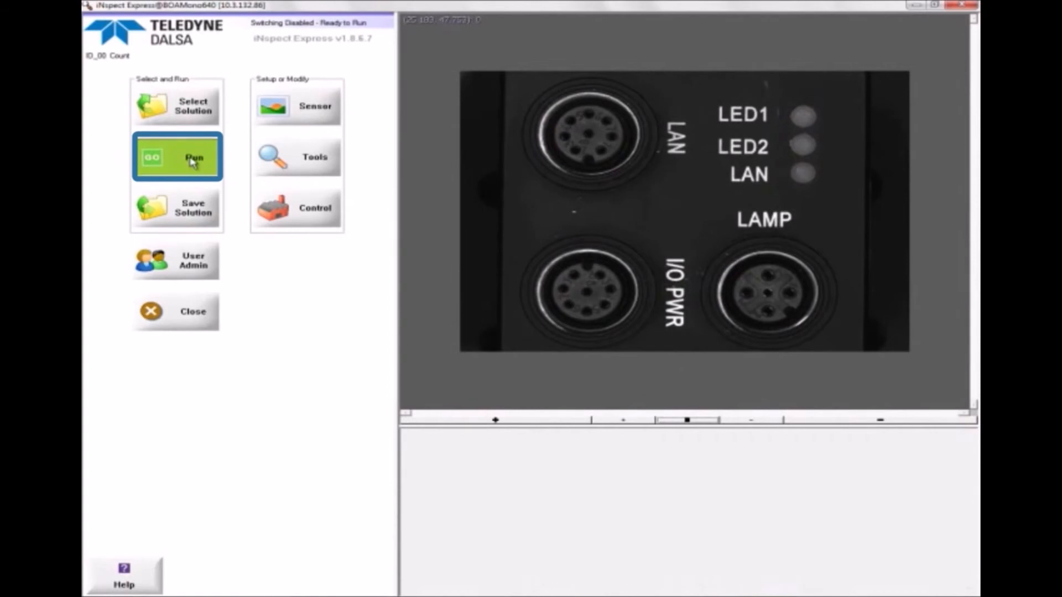
pyautogui.click(176, 157)
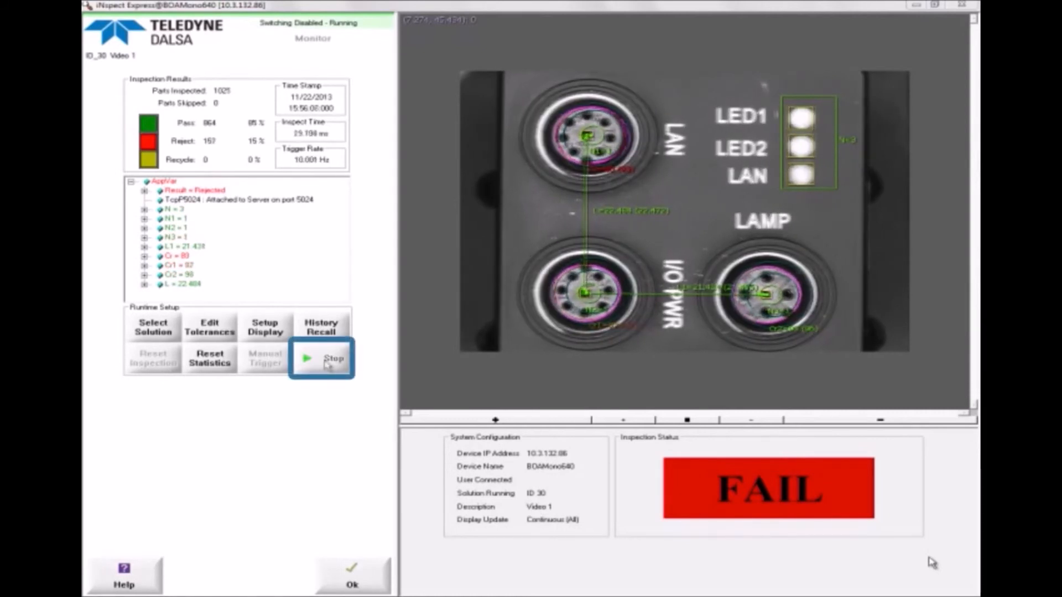
# Stop the live run and add a Match tool whose pattern region frames the LAMP label
pyautogui.click(332, 357)
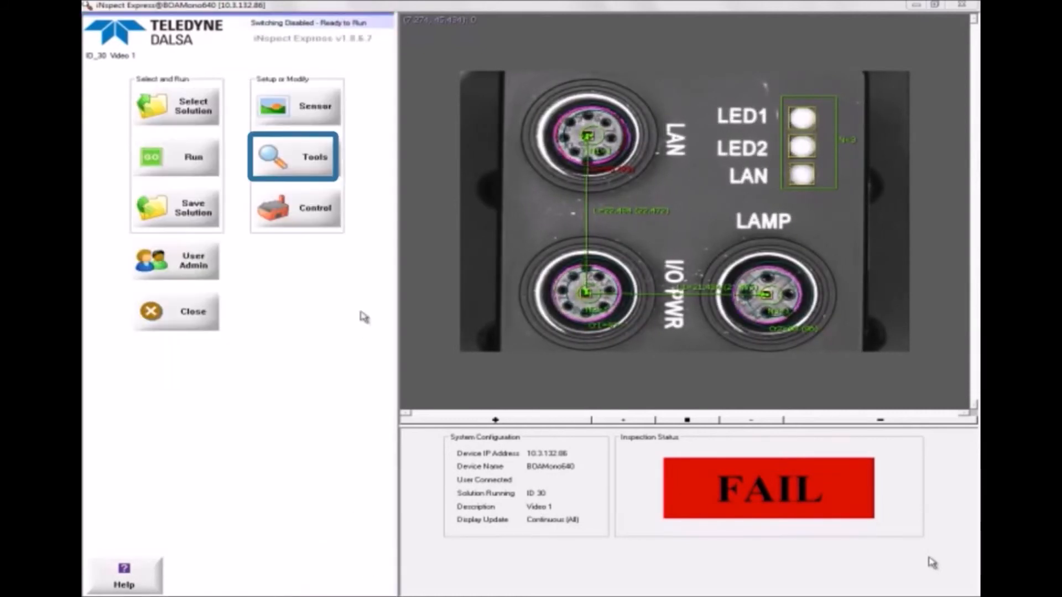
pyautogui.click(291, 157)
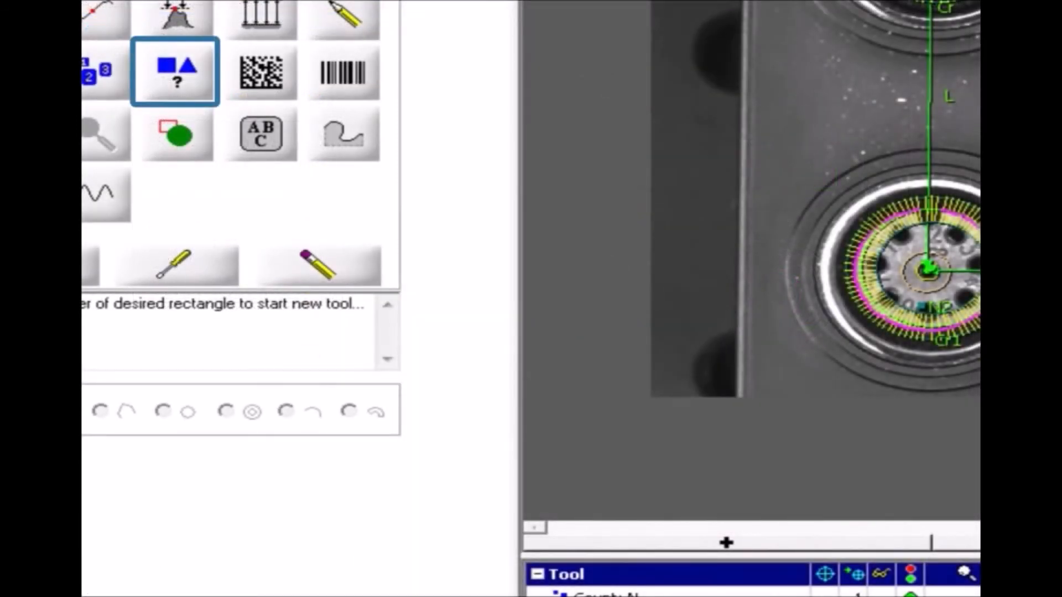
pyautogui.click(175, 73)
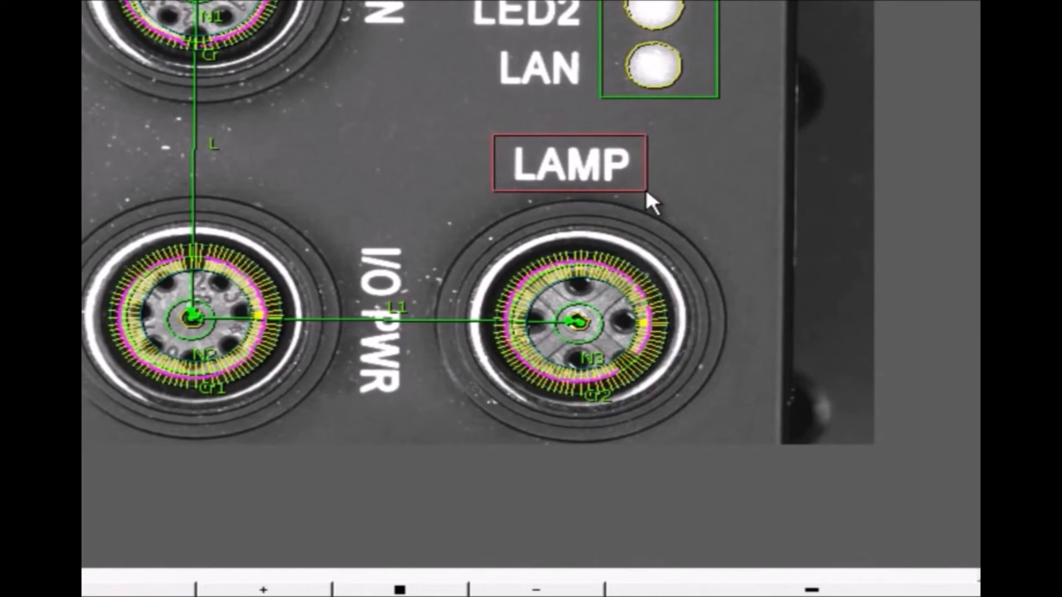
pyautogui.click(568, 165)
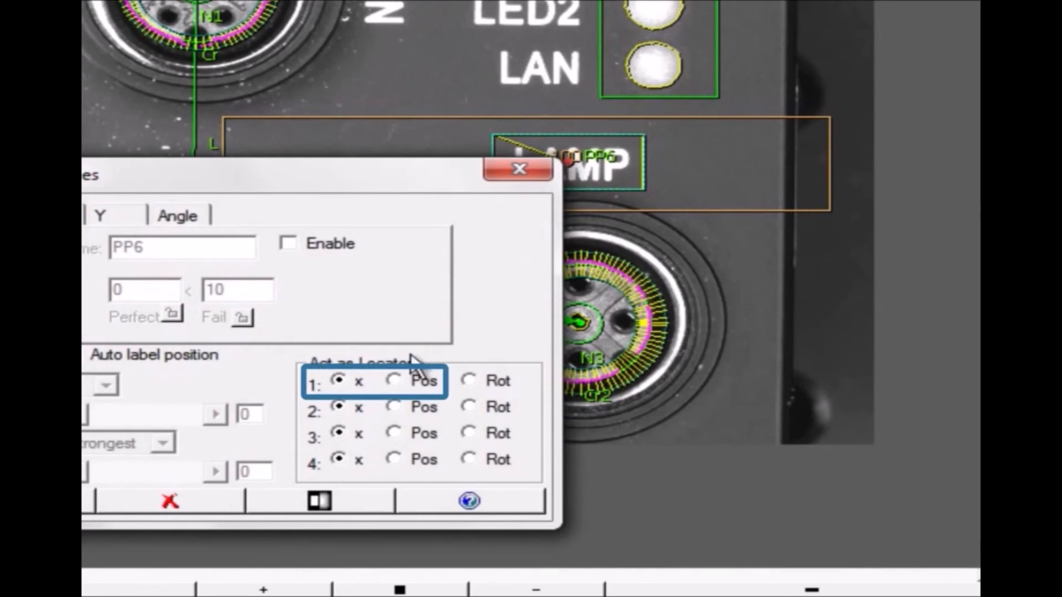
# Set the LAMP match point's Act as Locator 1 to Pos and rerun the inspection for a PASS result
pyautogui.click(395, 380)
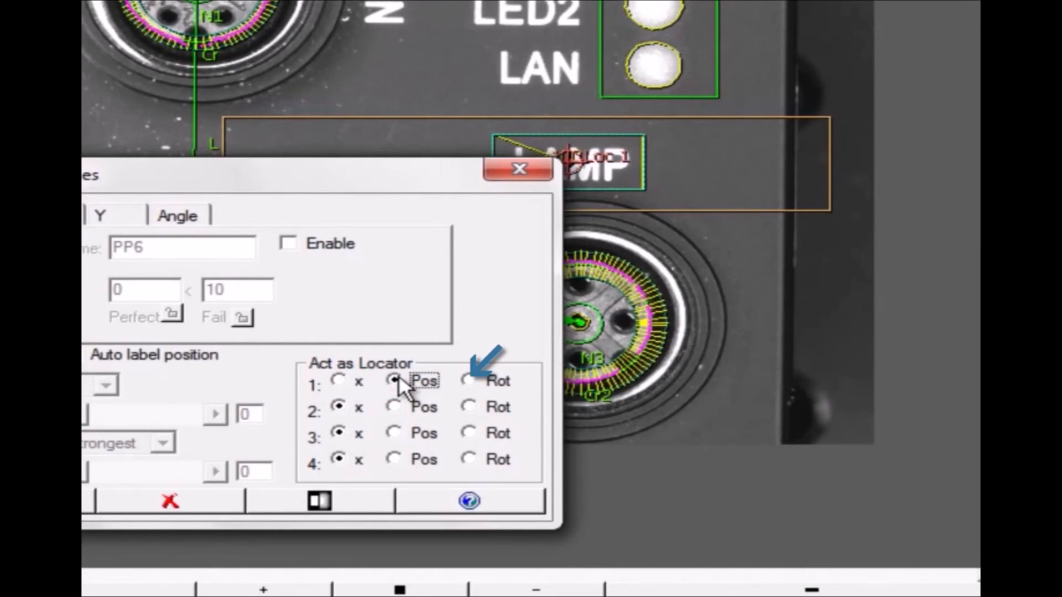
pyautogui.click(520, 168)
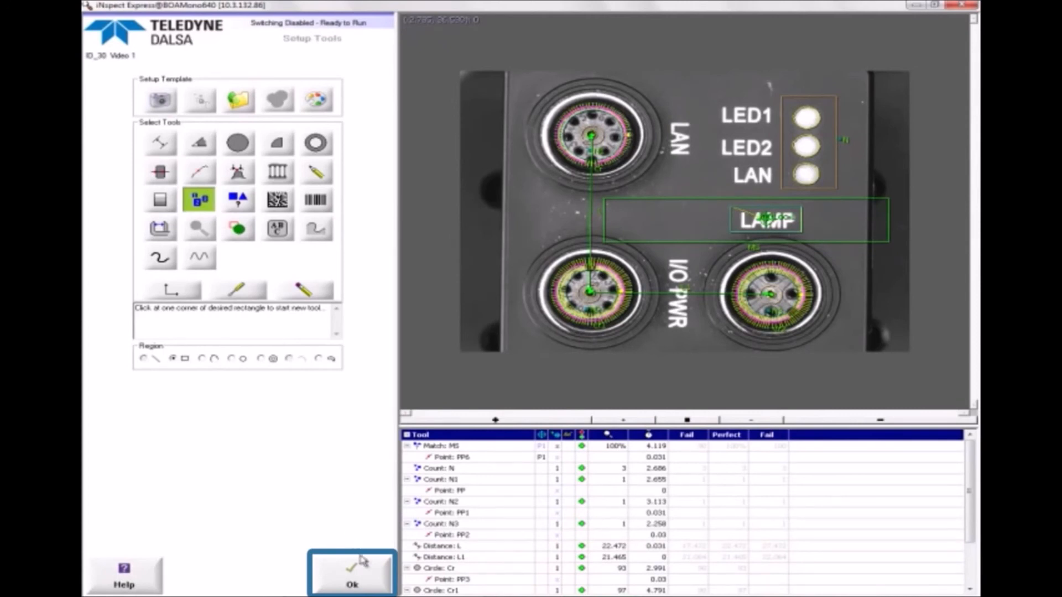
pyautogui.click(352, 584)
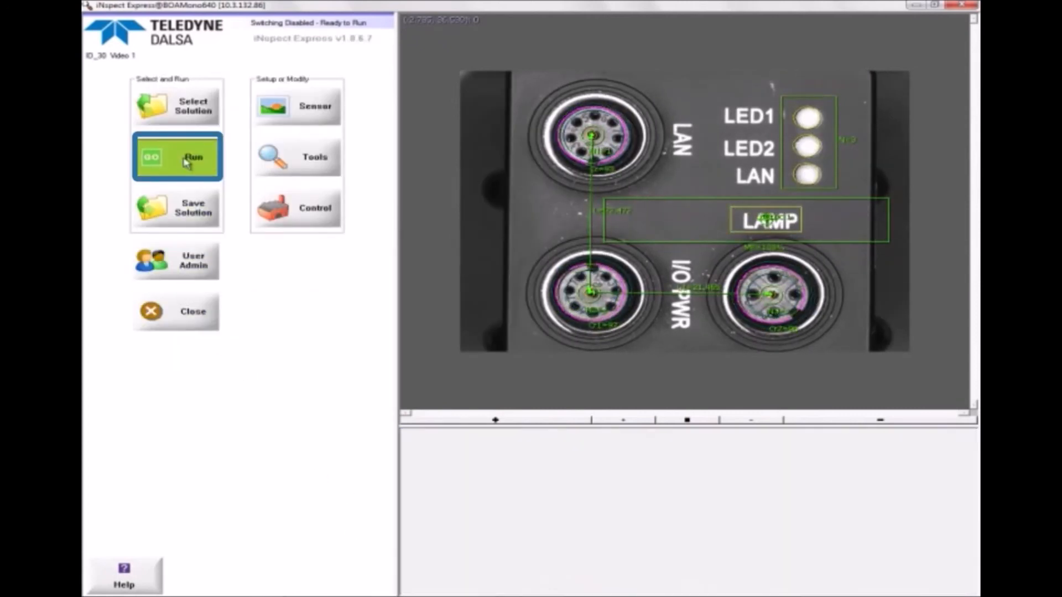
pyautogui.click(176, 157)
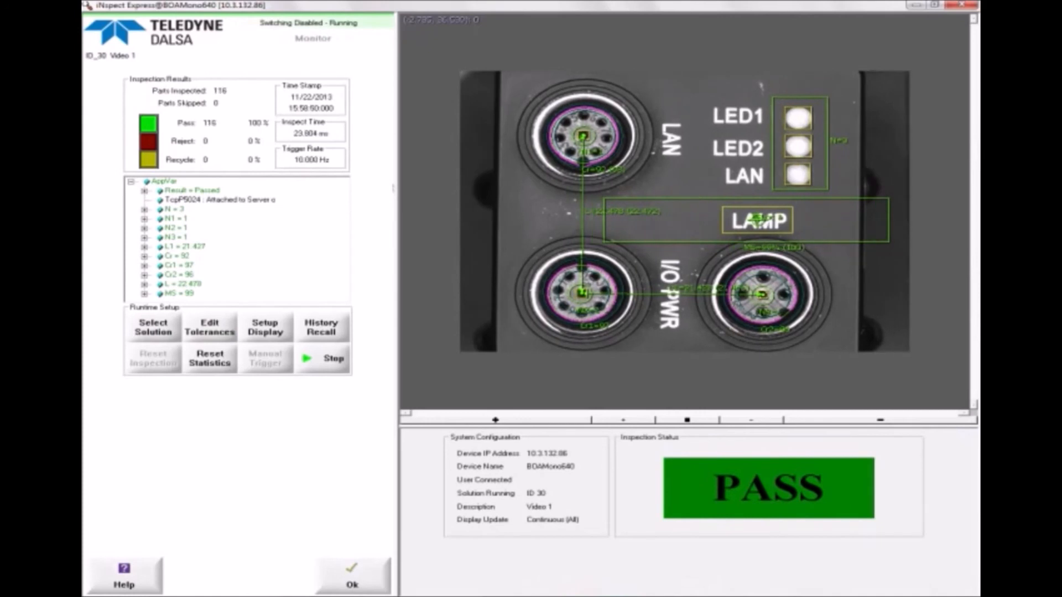